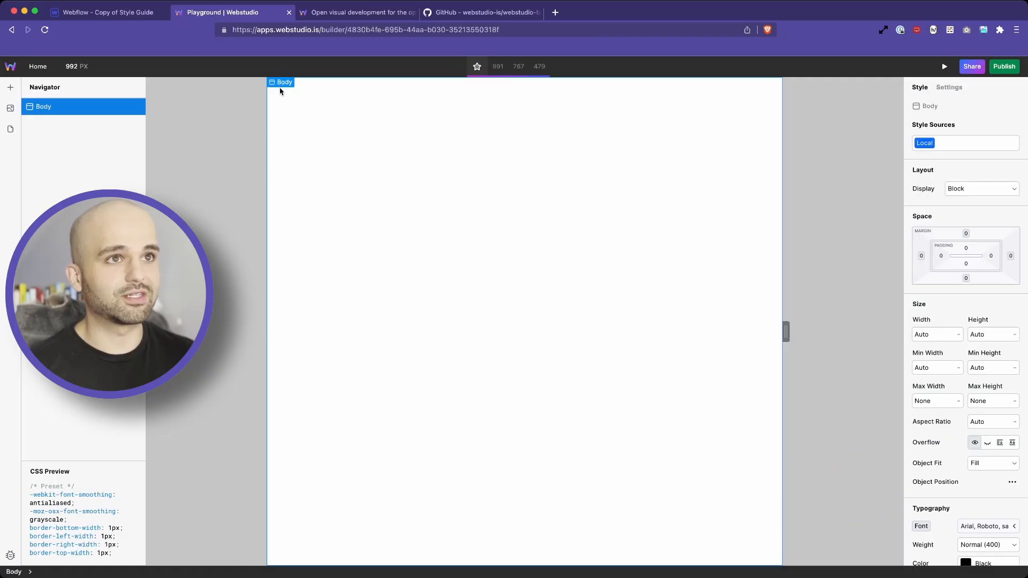
Step: Look over the webstudio-builder repository README on GitHub, then open its pull requests list
left_click(107, 11)
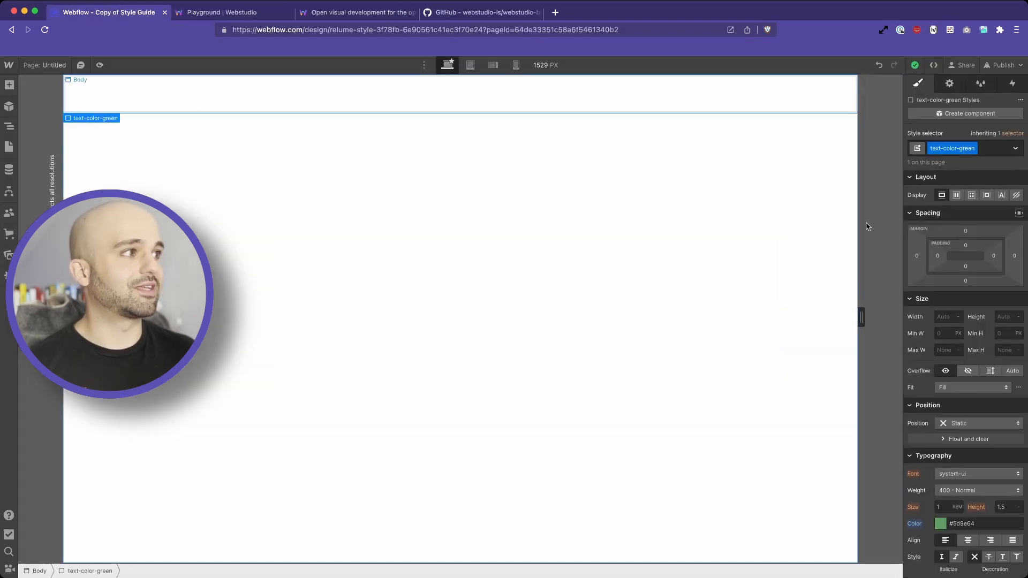
left_click(222, 12)
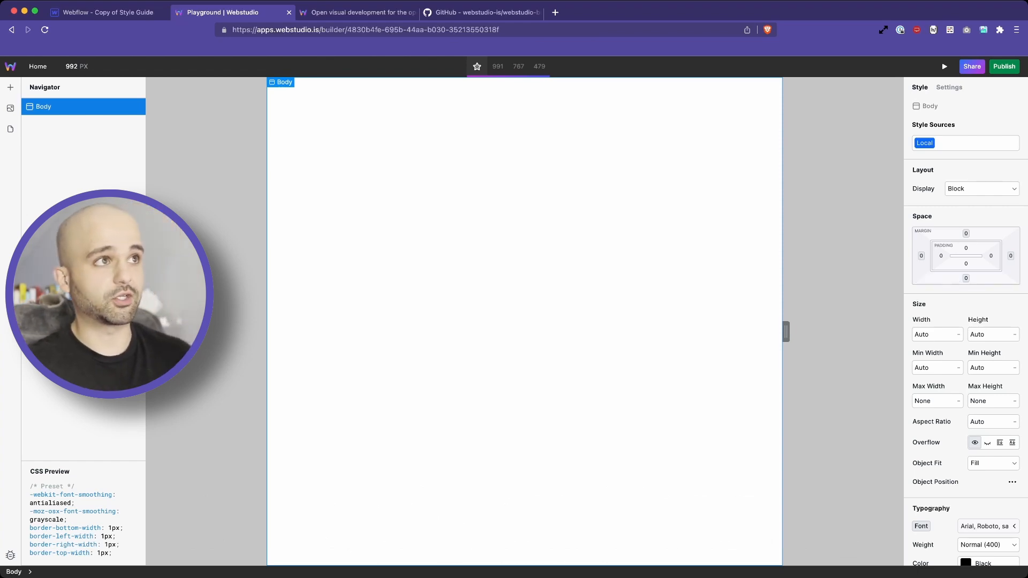
left_click(481, 12)
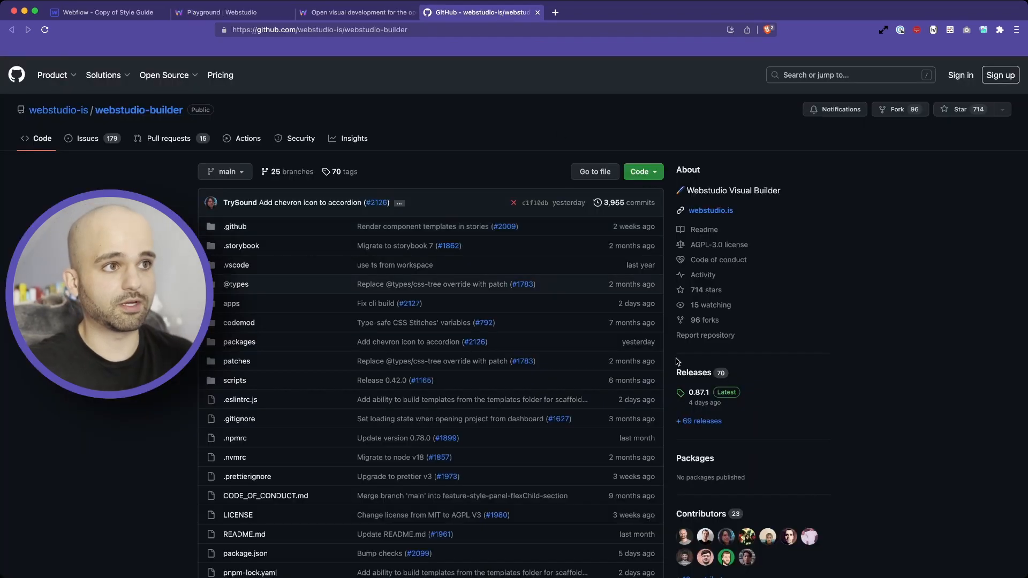
scroll("down", 3)
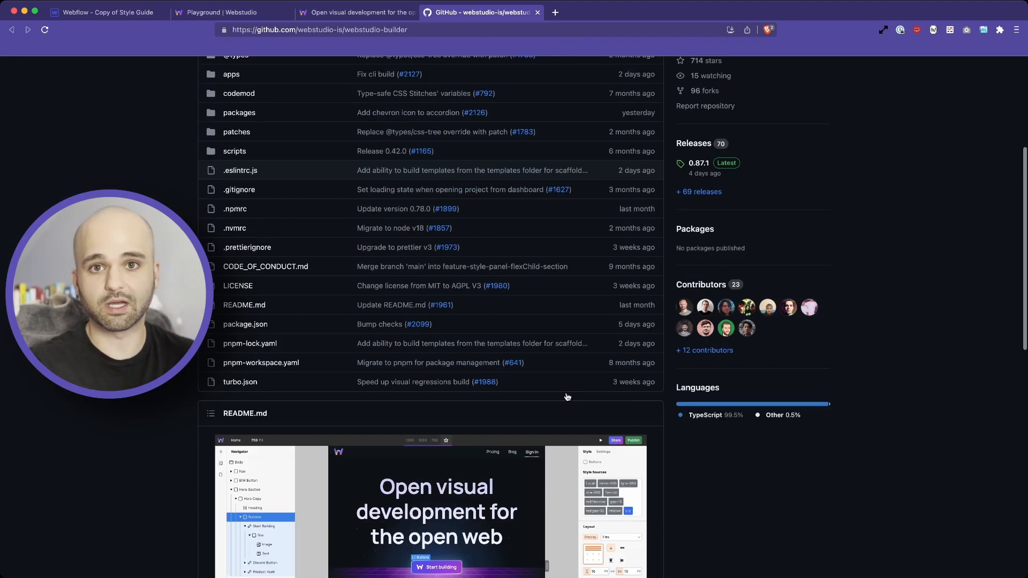
scroll("down", 3)
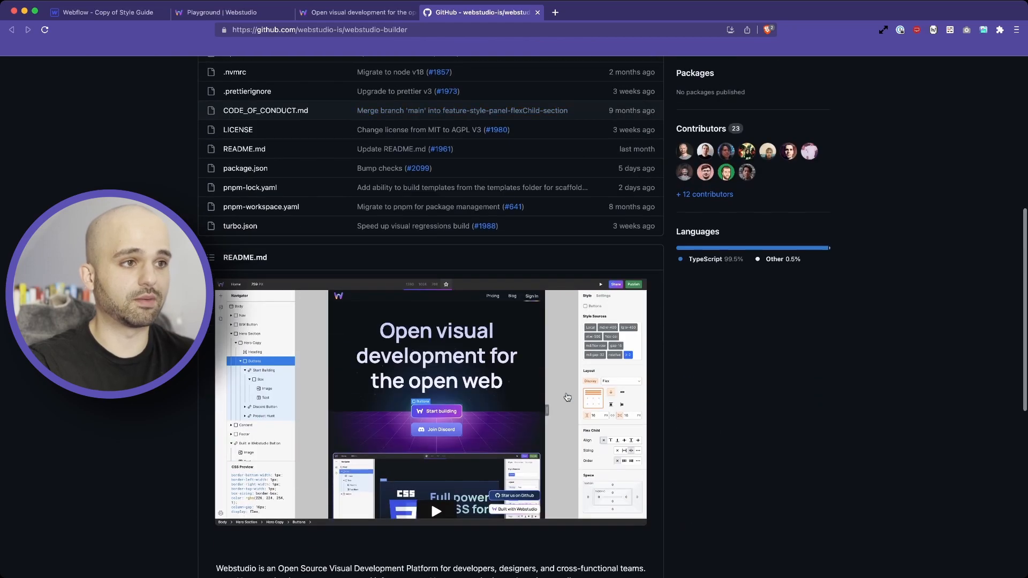
scroll("up", 3)
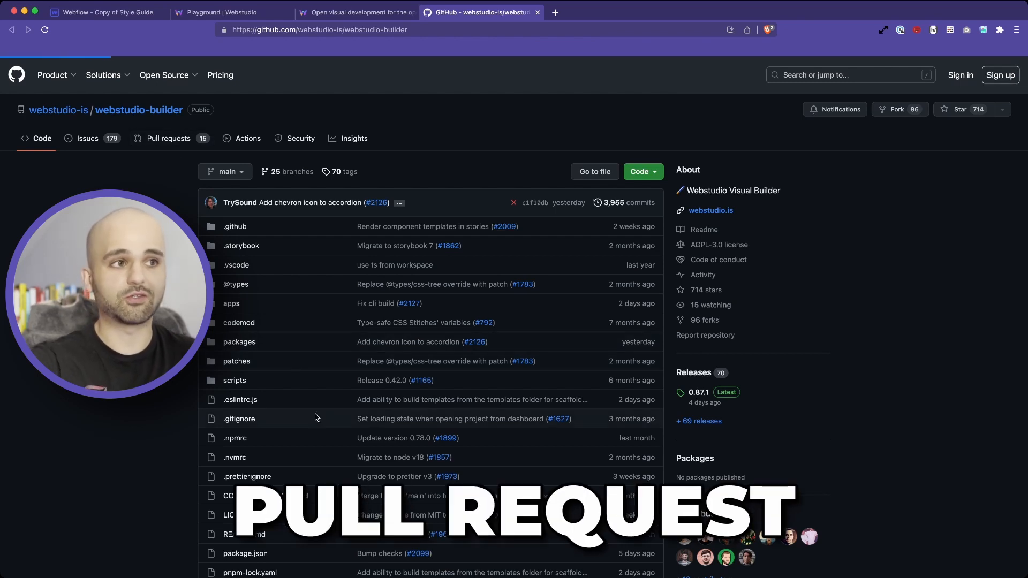
left_click(169, 138)
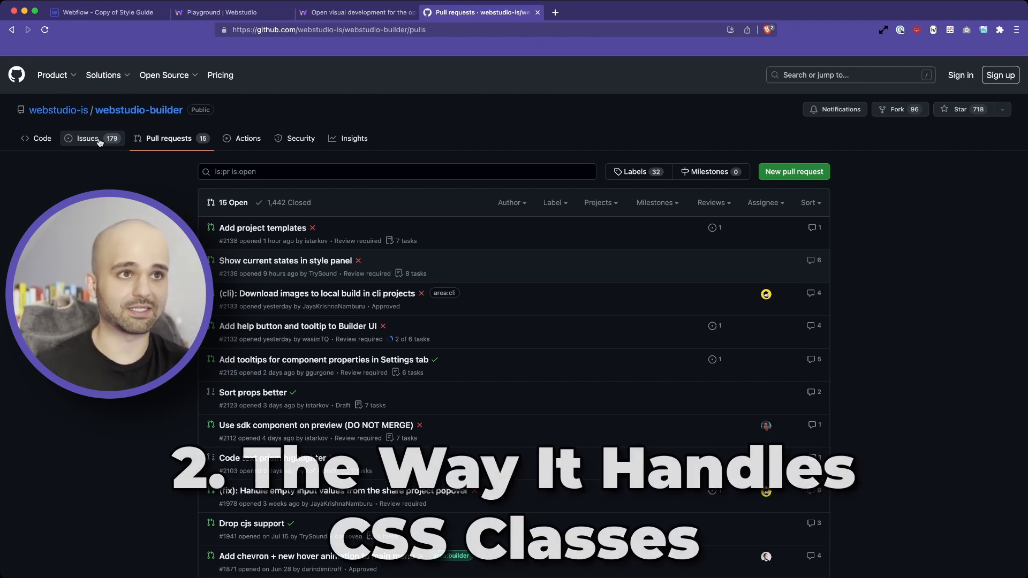
Step: In Webflow, add a heading inside the div block and apply the text-color-green class
left_click(108, 12)
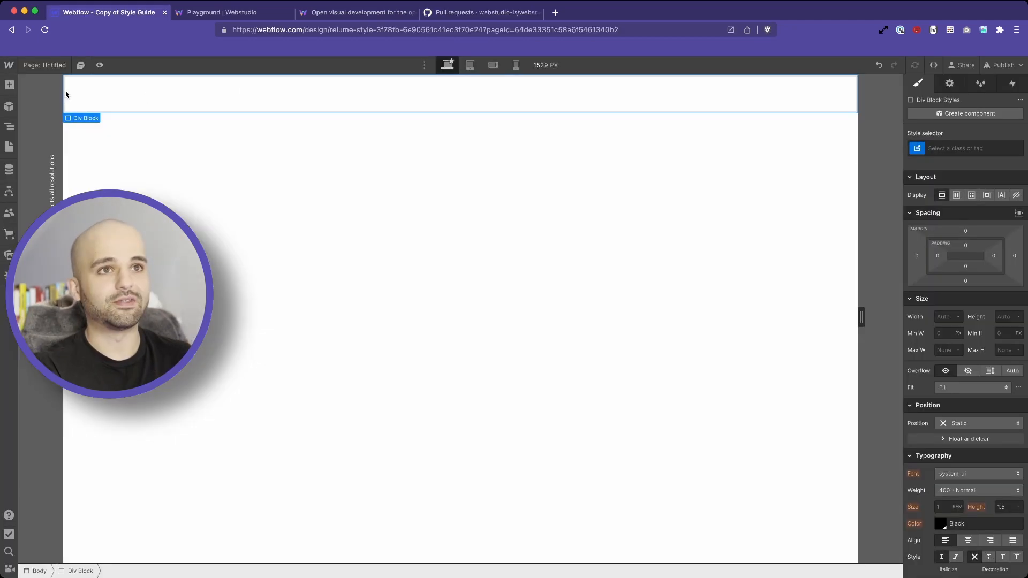
left_click(9, 84)
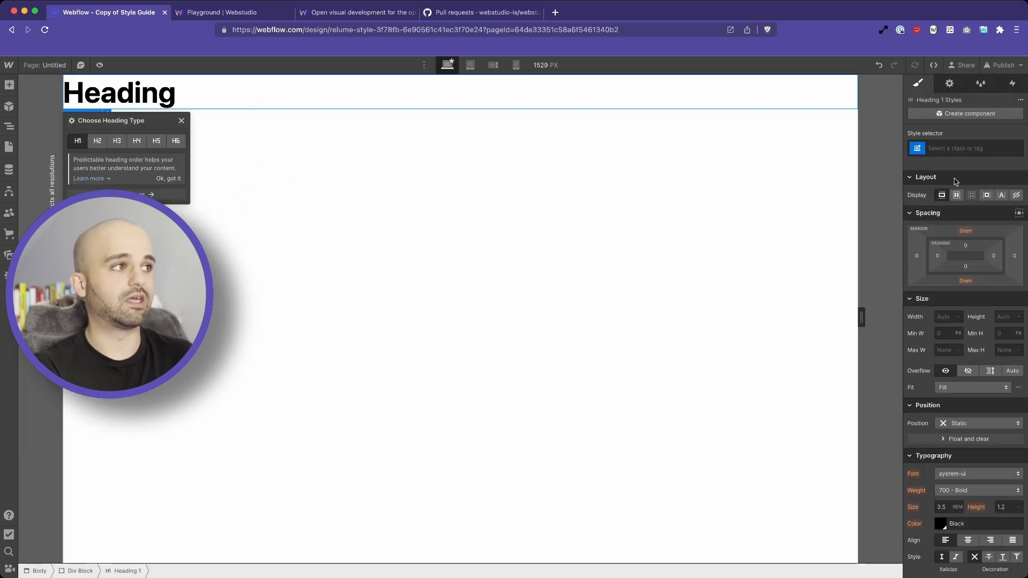
left_click(970, 148)
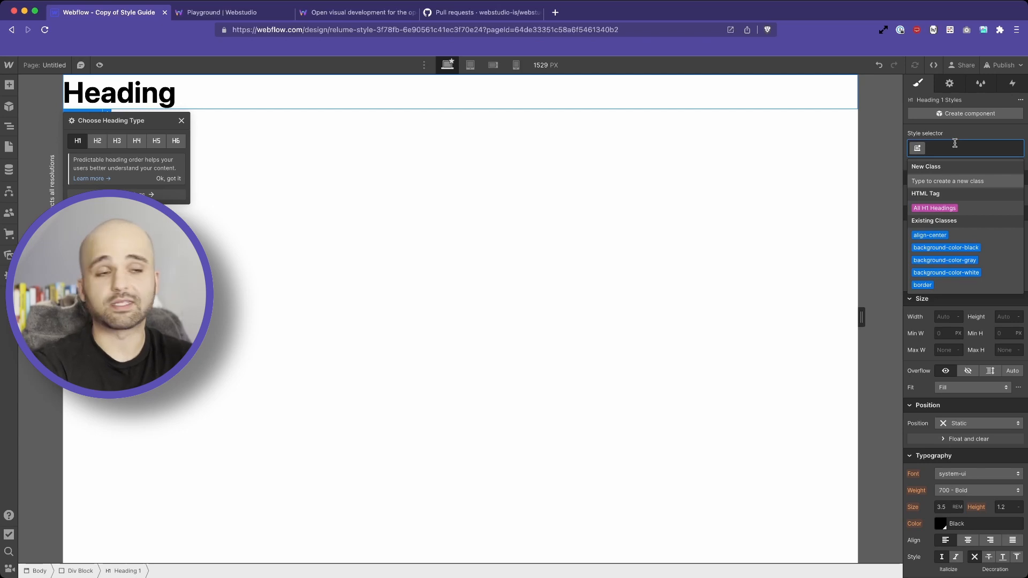
type("text-colo")
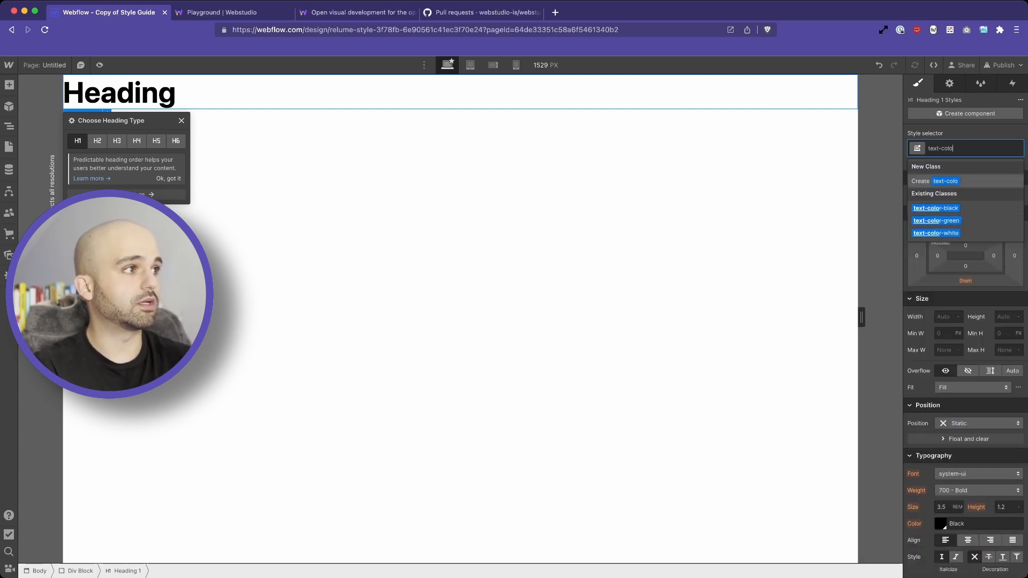
left_click(935, 220)
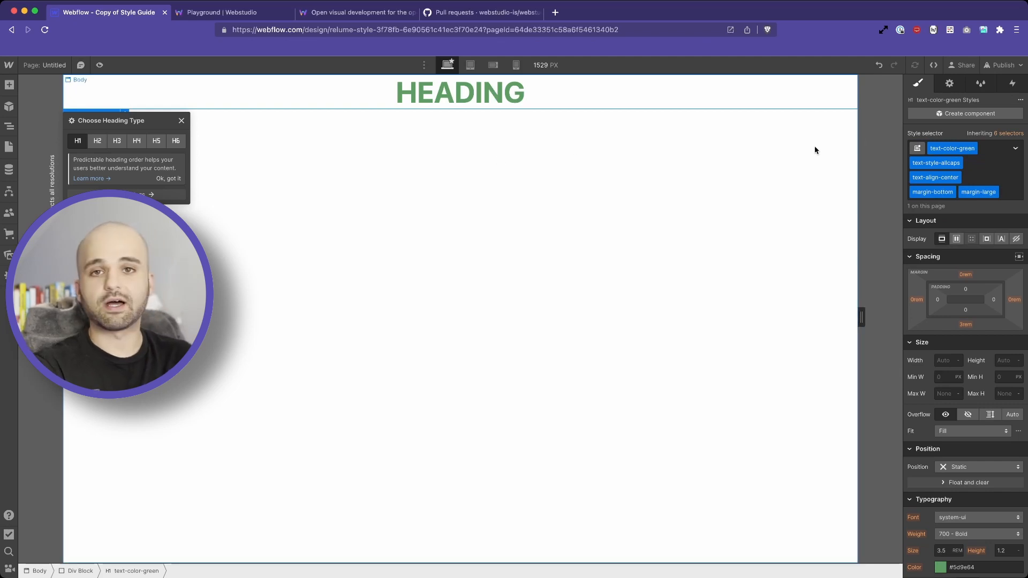
mouse_move(743, 201)
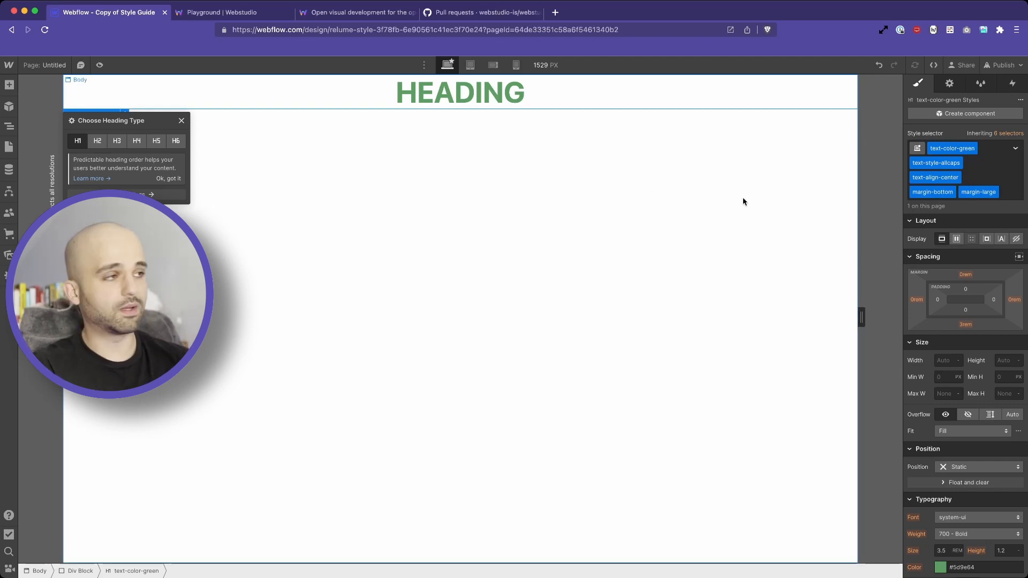
mouse_move(485, 333)
type("asdf")
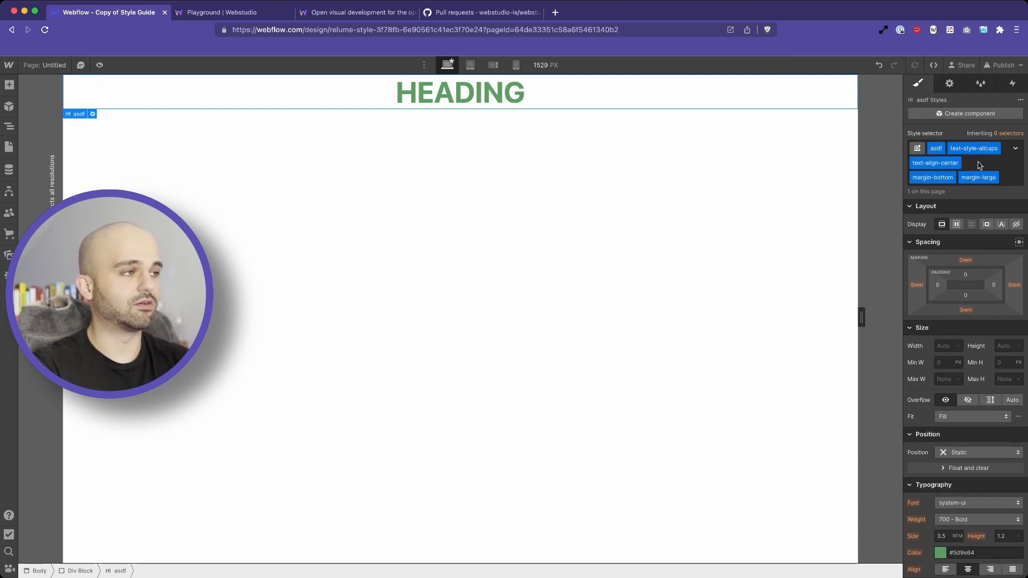
Step: Add a heading with text-color-black and text-style-allcaps classes, centred on the page
left_click(1014, 148)
type("text-co")
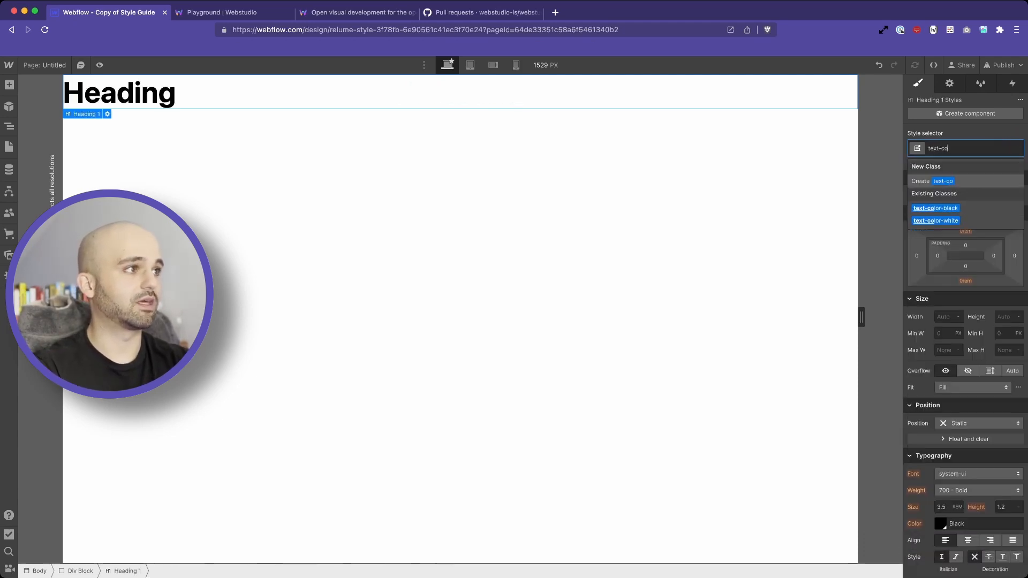
left_click(935, 208)
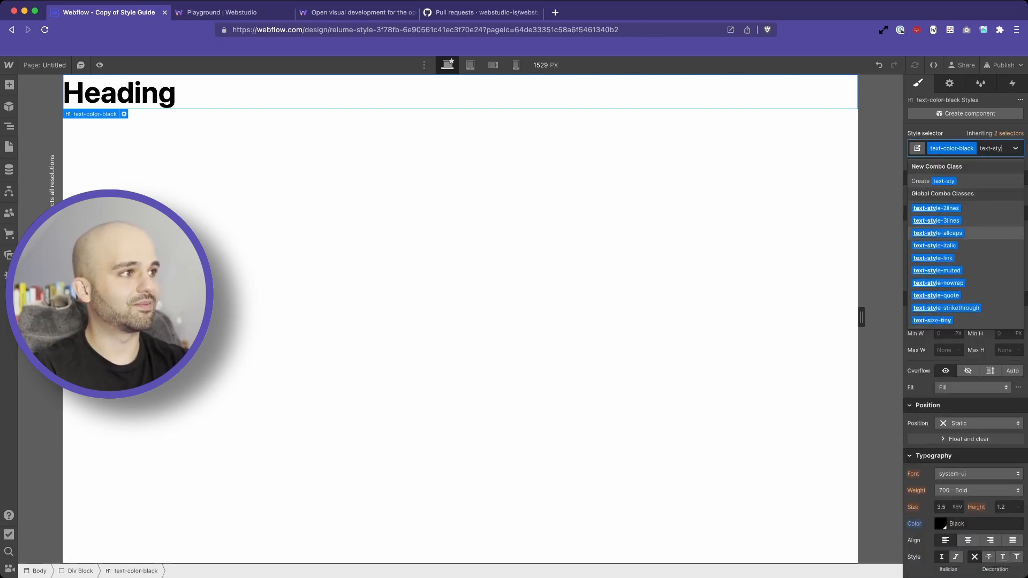
left_click(938, 233)
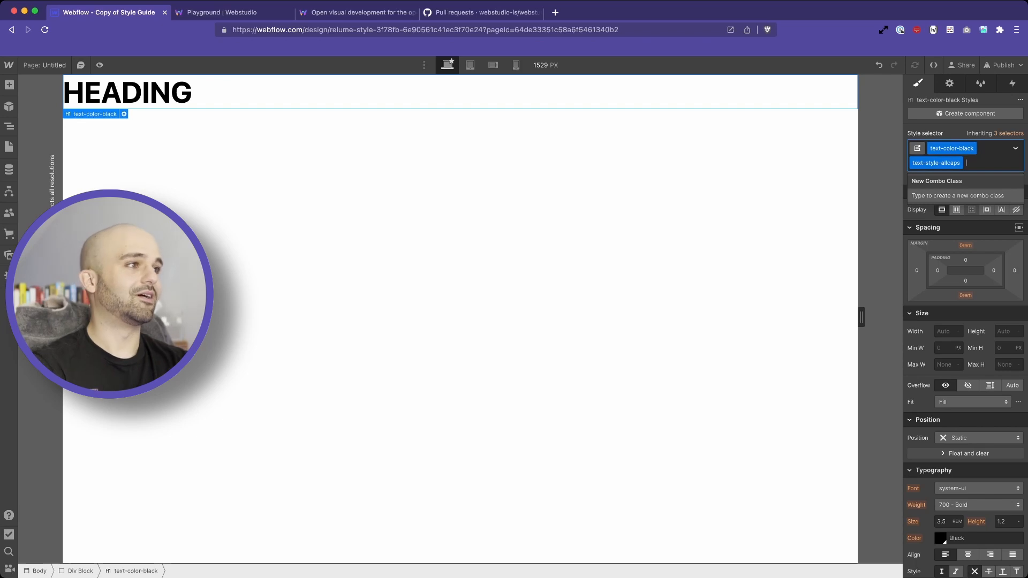
left_click(968, 555)
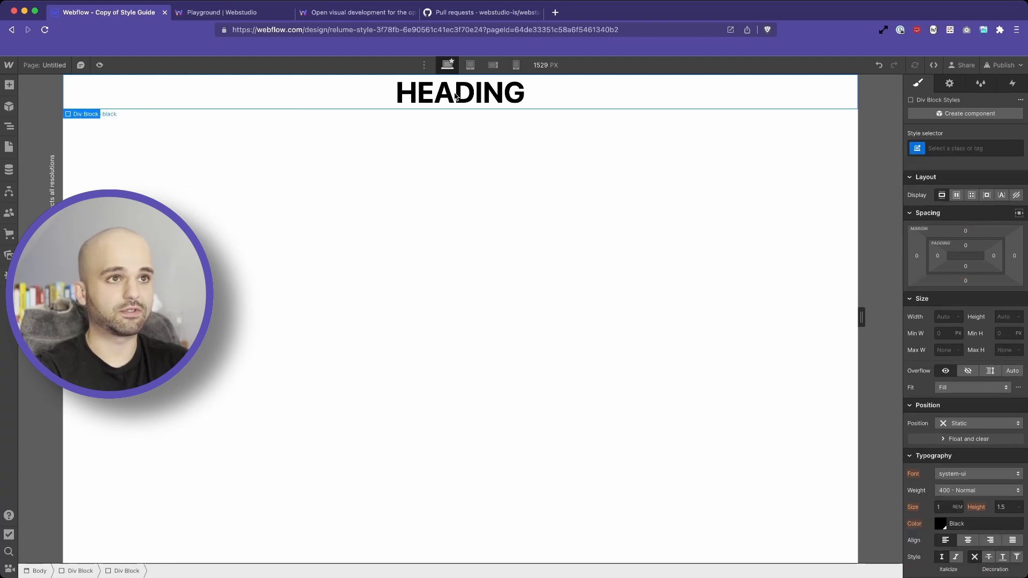
Step: Give the Webflow heading the text-align-center class, then return to the empty Webstudio playground
type("tex")
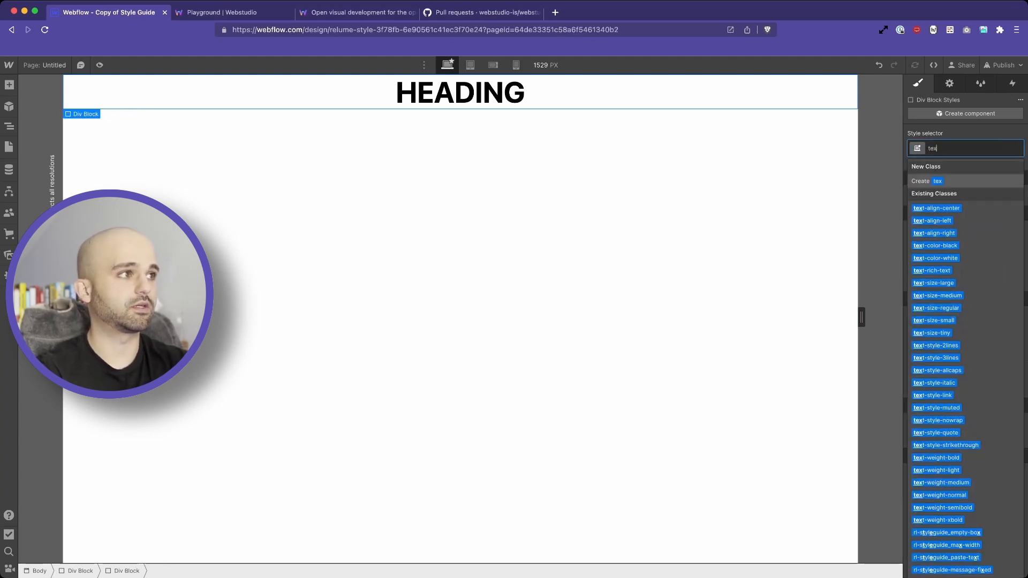
type("text-col")
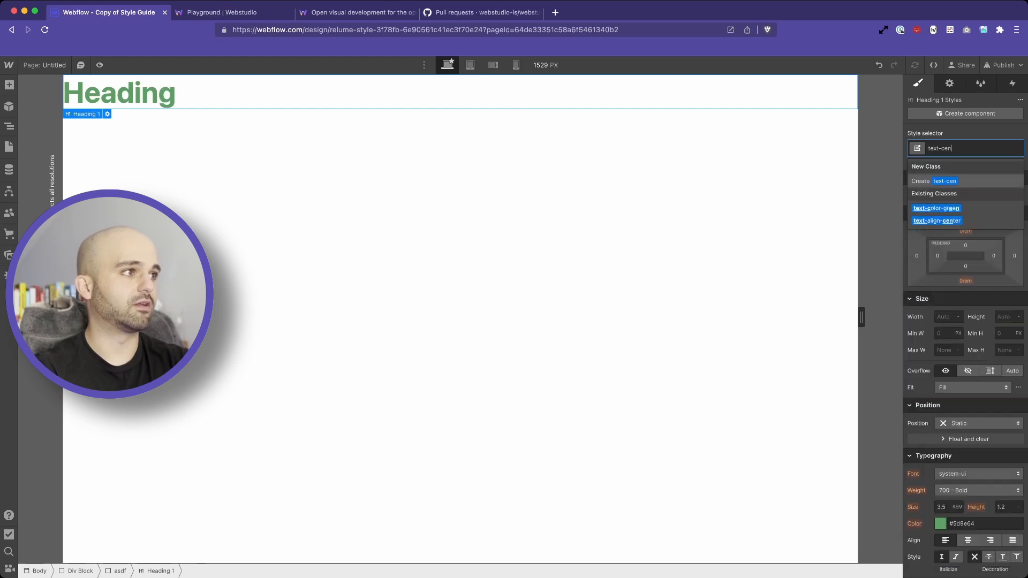
left_click(937, 220)
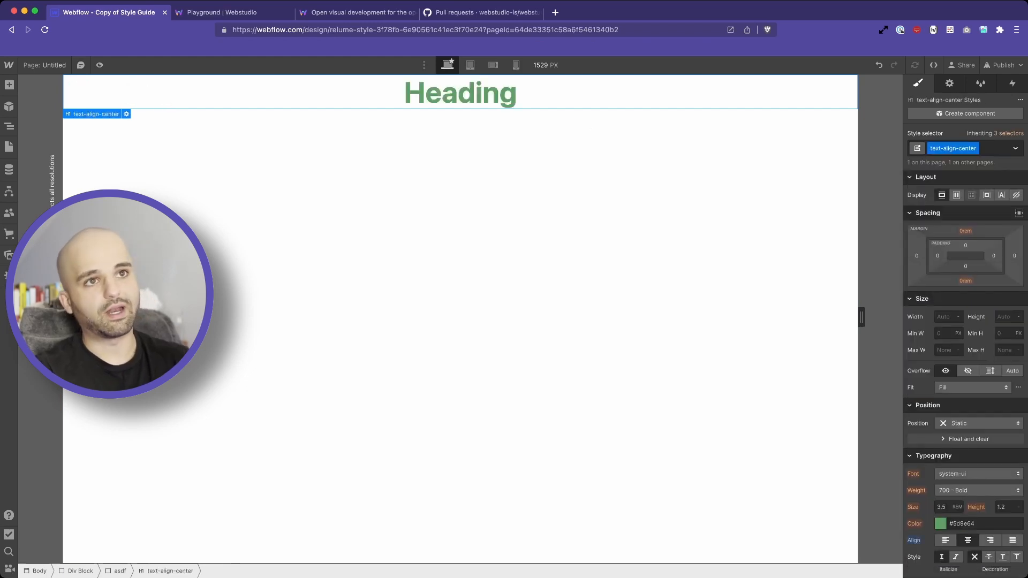
left_click(9, 125)
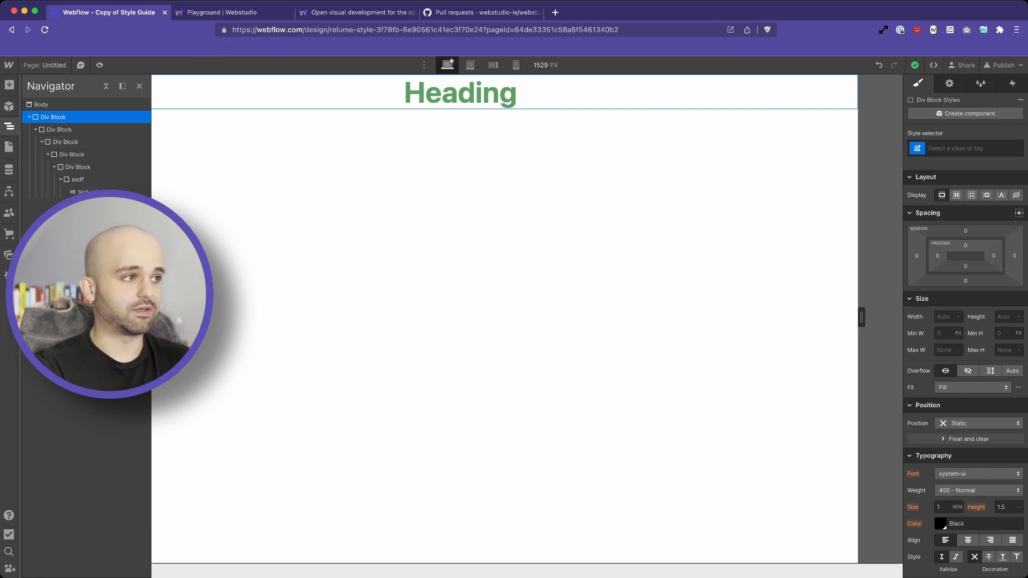
left_click(232, 12)
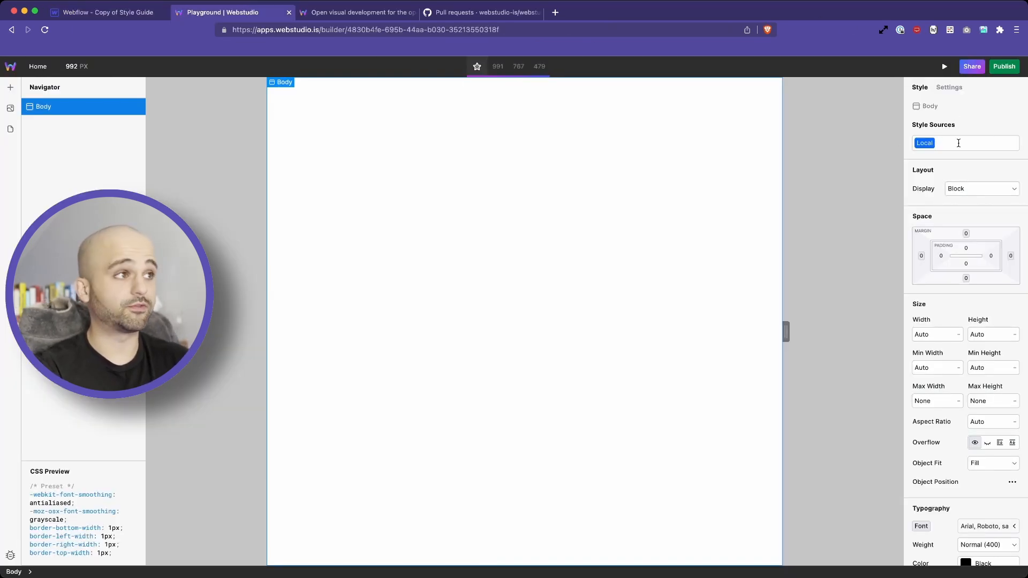
Step: Add a Heading from the Components panel and apply the existing color-green token
left_click(11, 87)
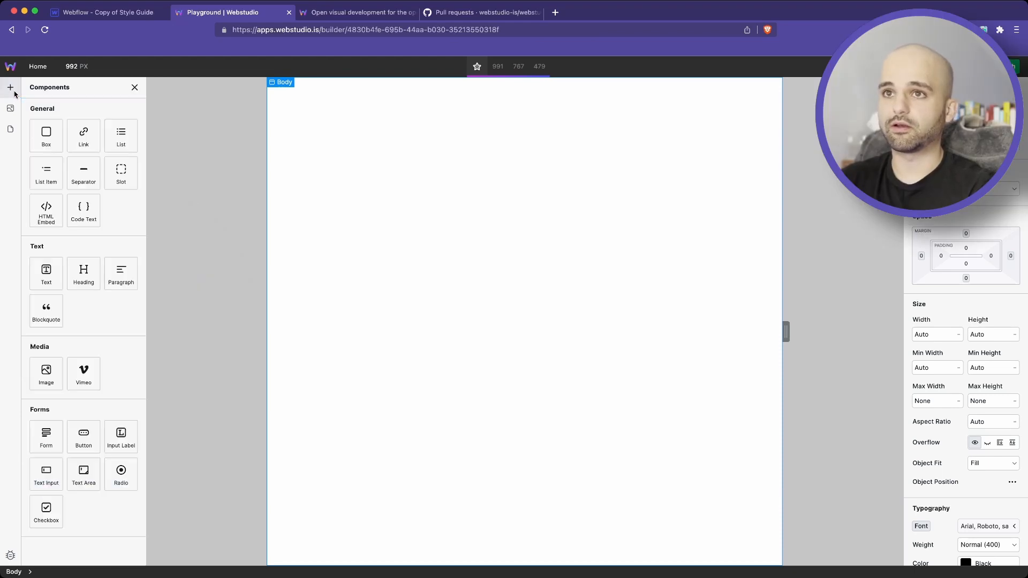
mouse_move(99, 255)
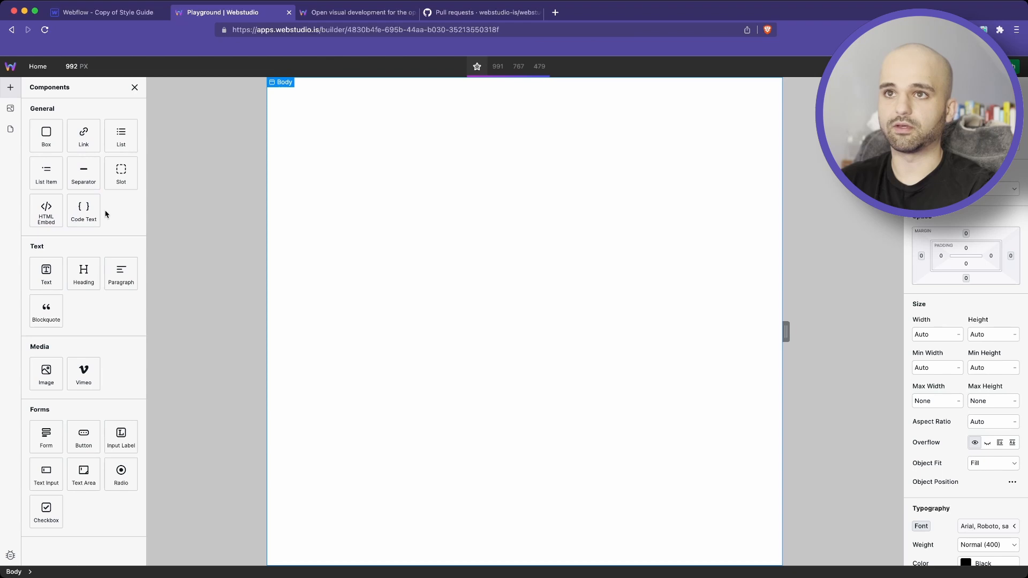
mouse_move(101, 254)
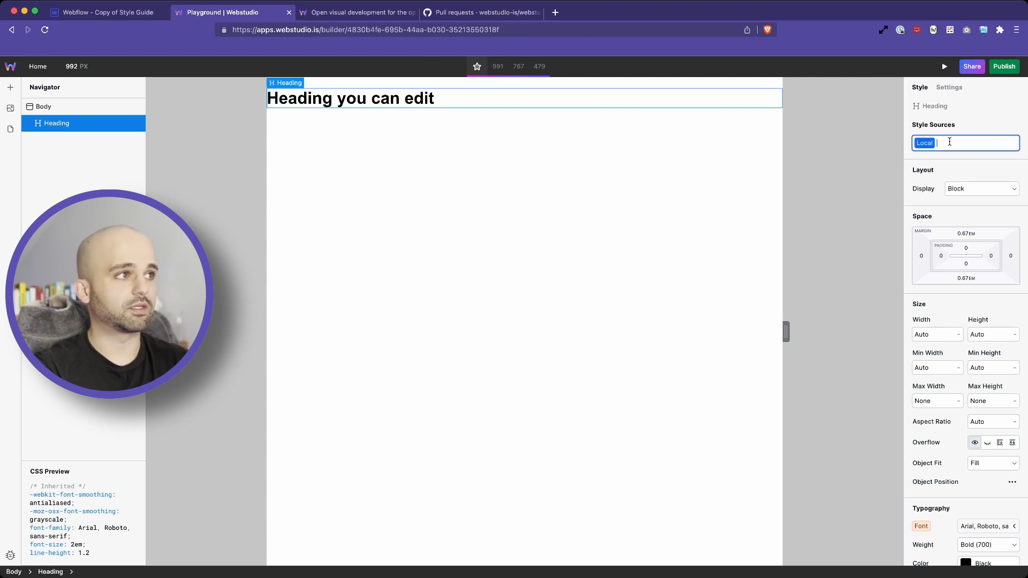
type("color-")
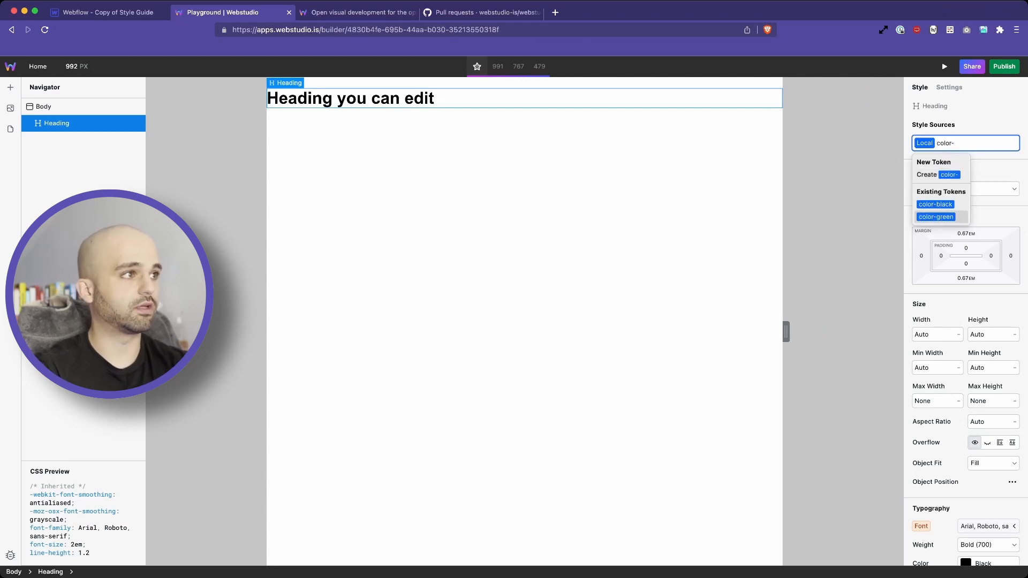
left_click(935, 216)
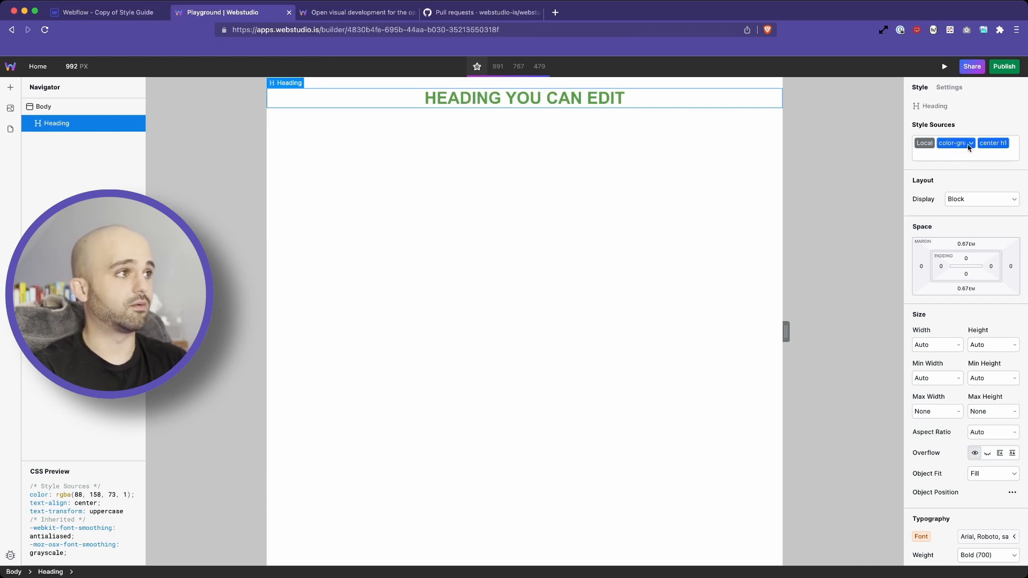
Step: Remove the heading's color-green token and use color-black in its Style Sources instead
left_click(972, 143)
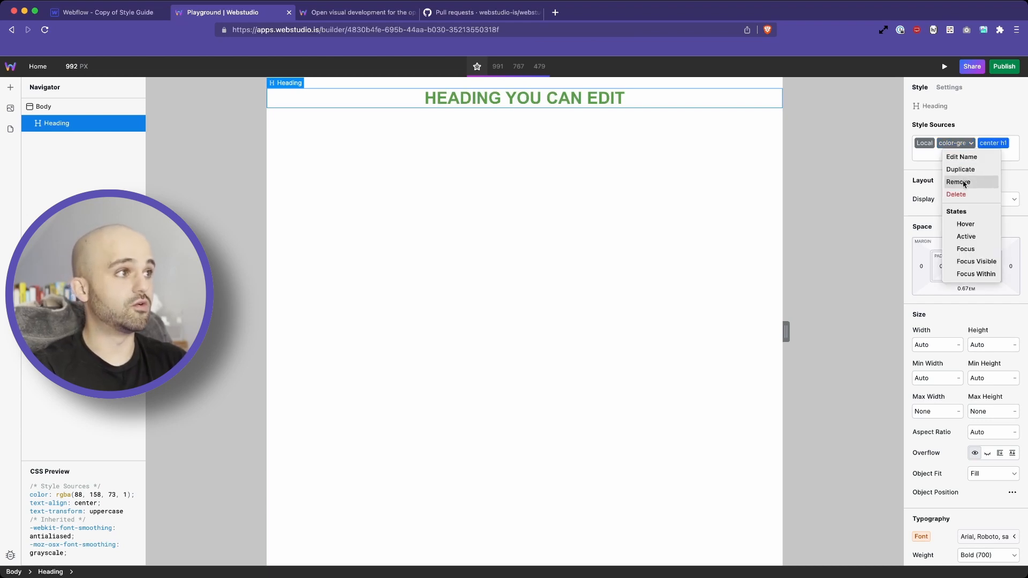
left_click(958, 182)
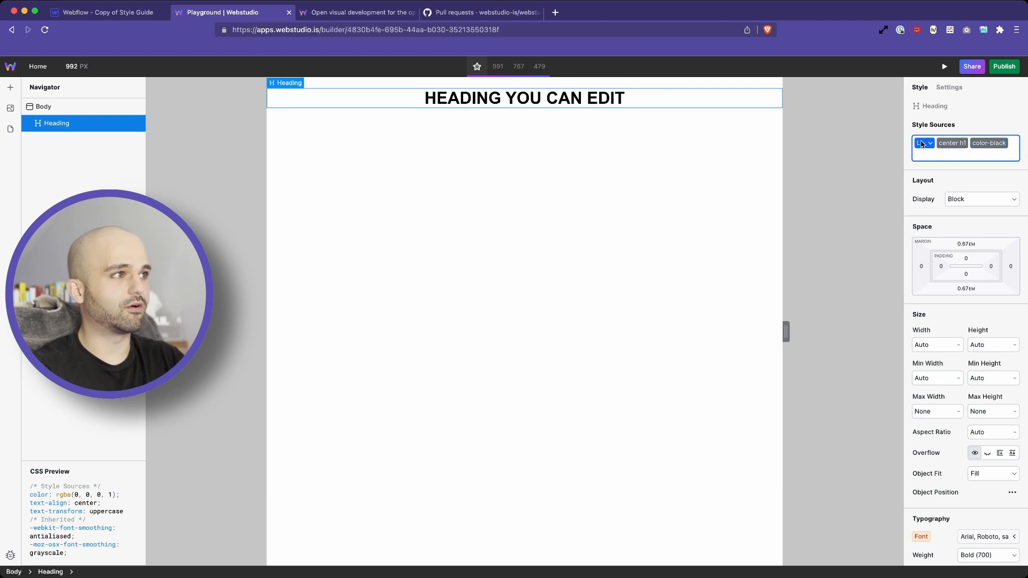
left_click(952, 143)
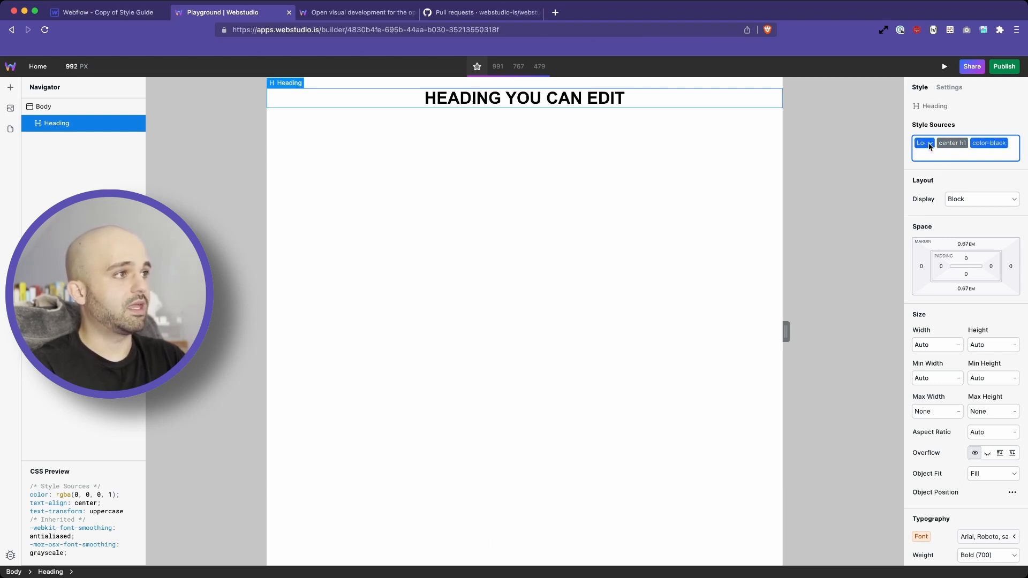
left_click(923, 143)
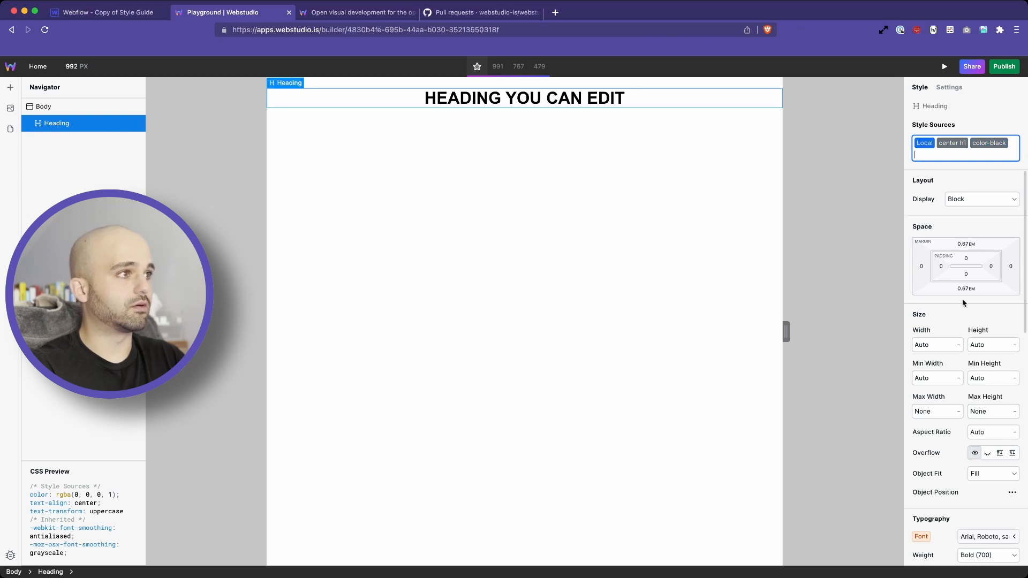
Step: Set the heading's local Typography colour to red, overriding its tokens
scroll("down", 3)
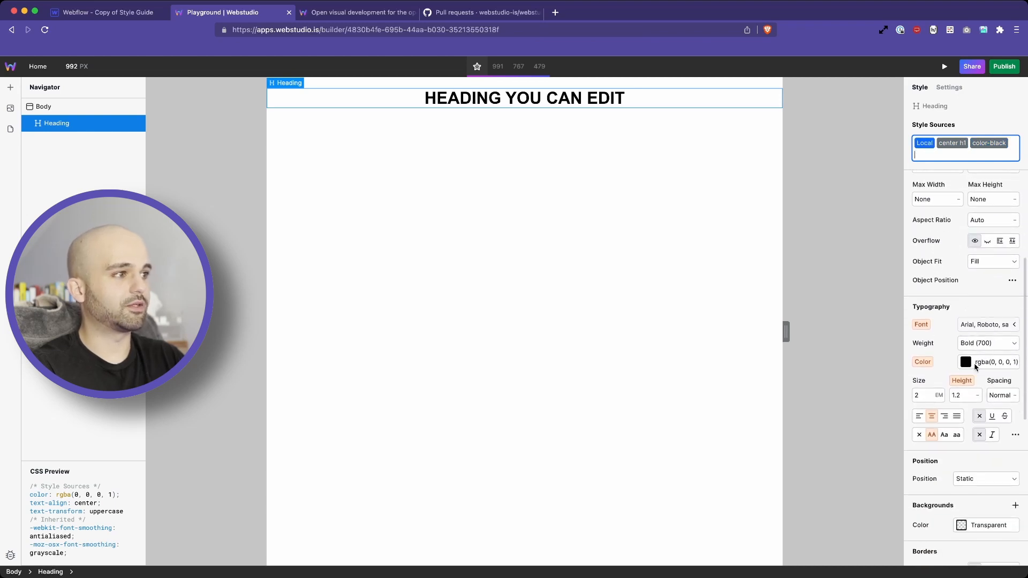
left_click(965, 362)
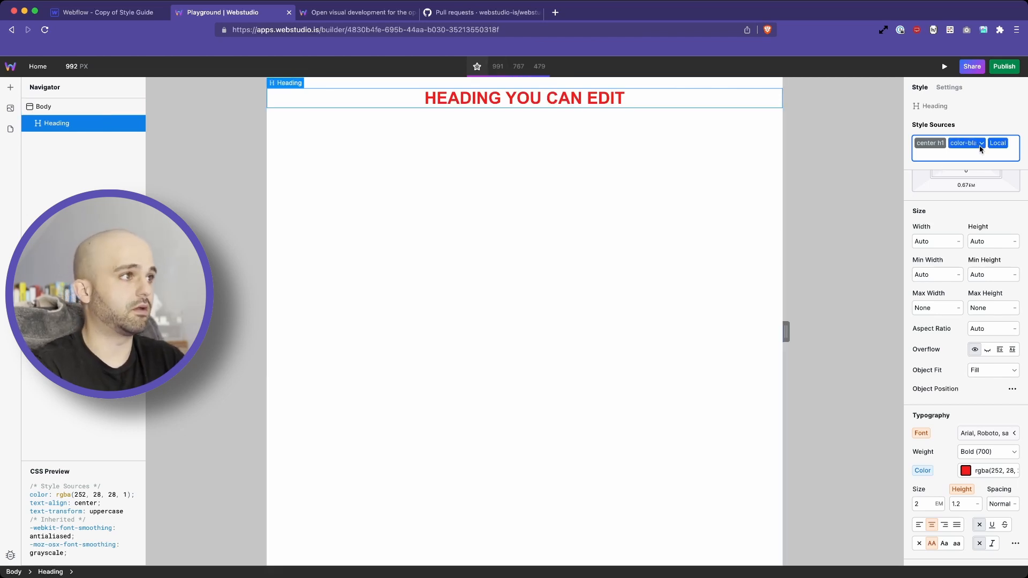
left_click(998, 143)
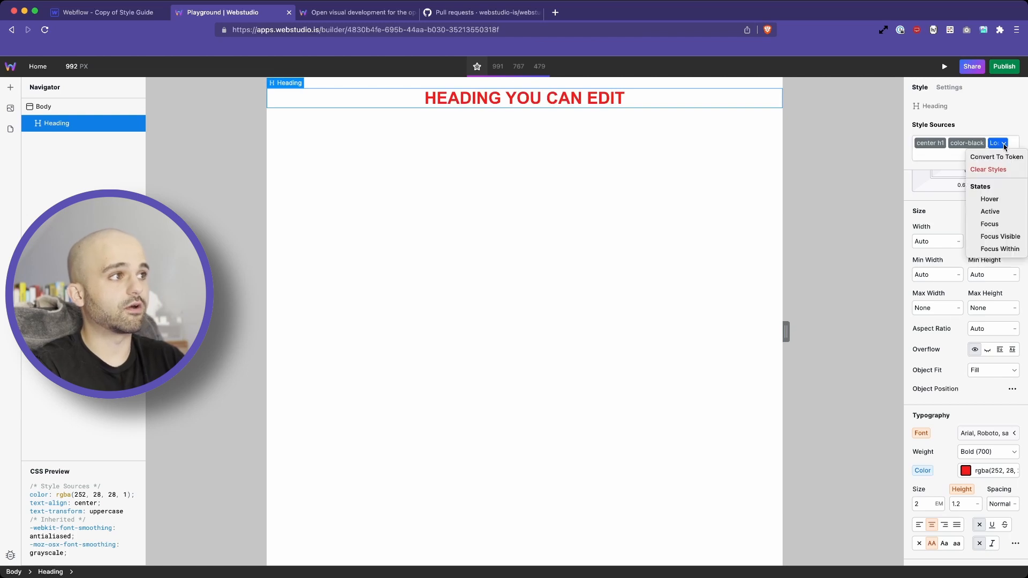
mouse_move(848, 305)
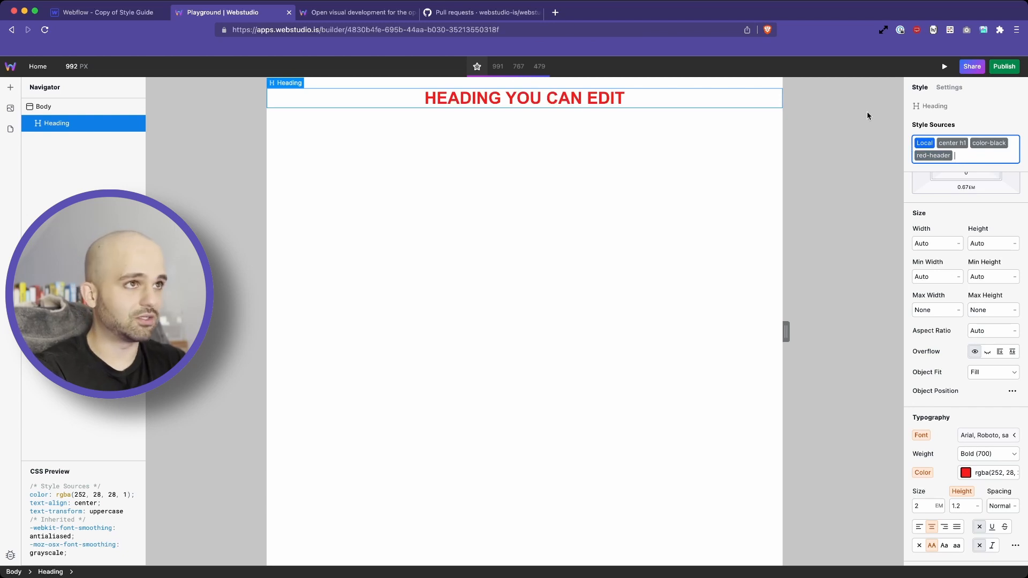
Step: Switch over to the Webflow style guide project
left_click(108, 11)
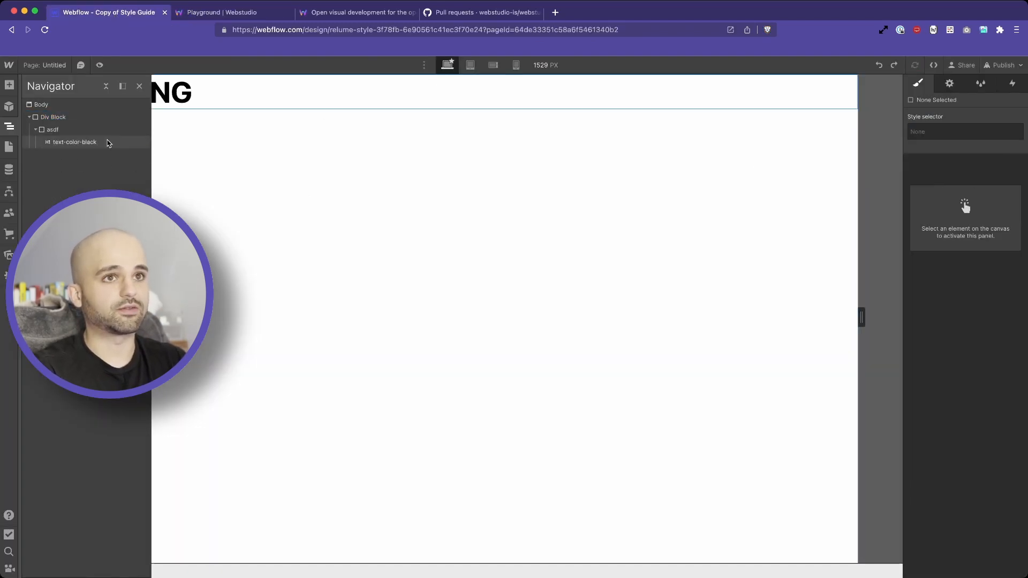
Step: Add a heading-local-home combo class to the Webflow heading and make it bright green
left_click(75, 142)
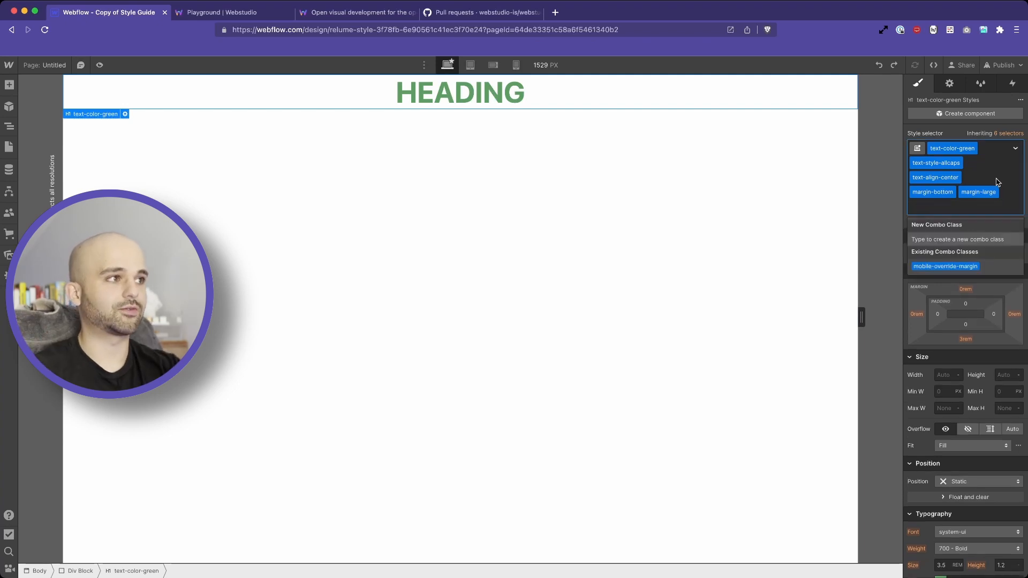
type("heading-local-home")
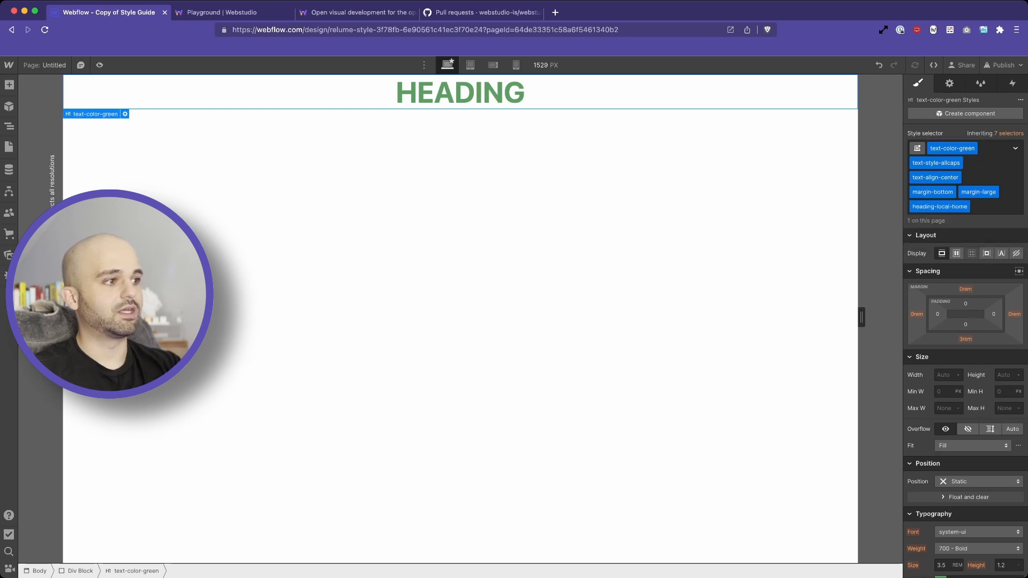
left_click(939, 271)
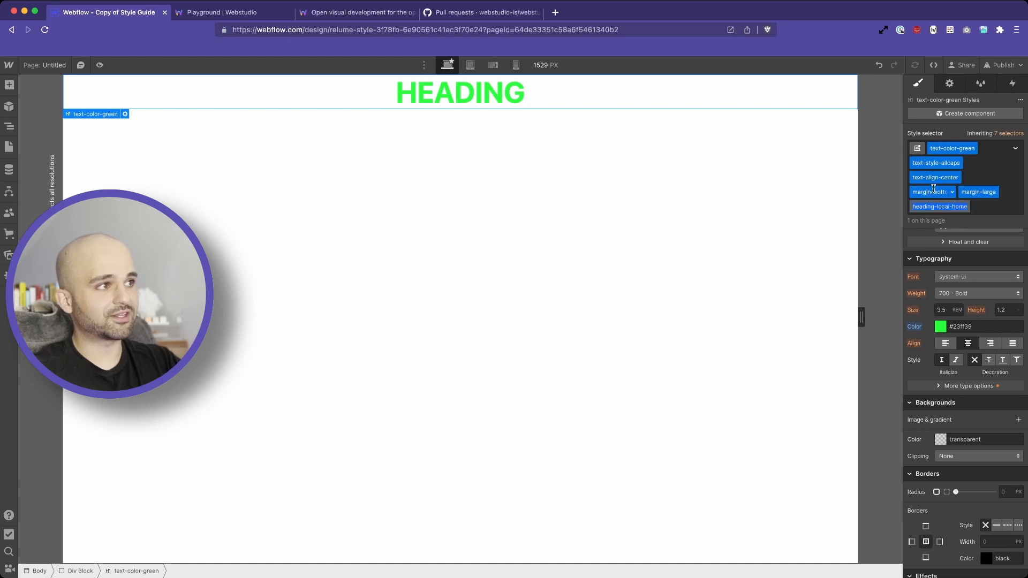
left_click(939, 207)
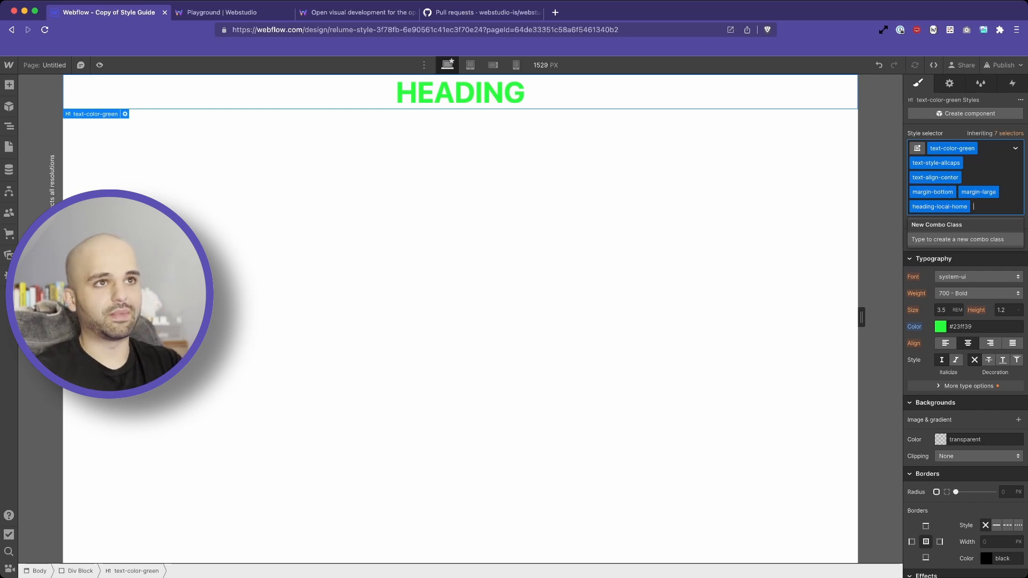
left_click(229, 12)
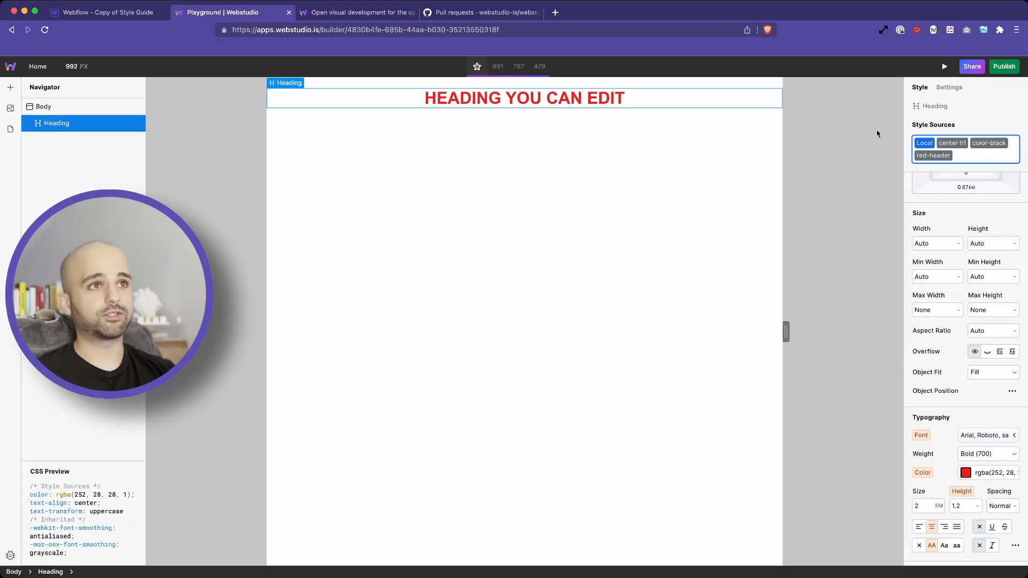
Step: Bring up the webstudio.is marketing homepage
left_click(357, 12)
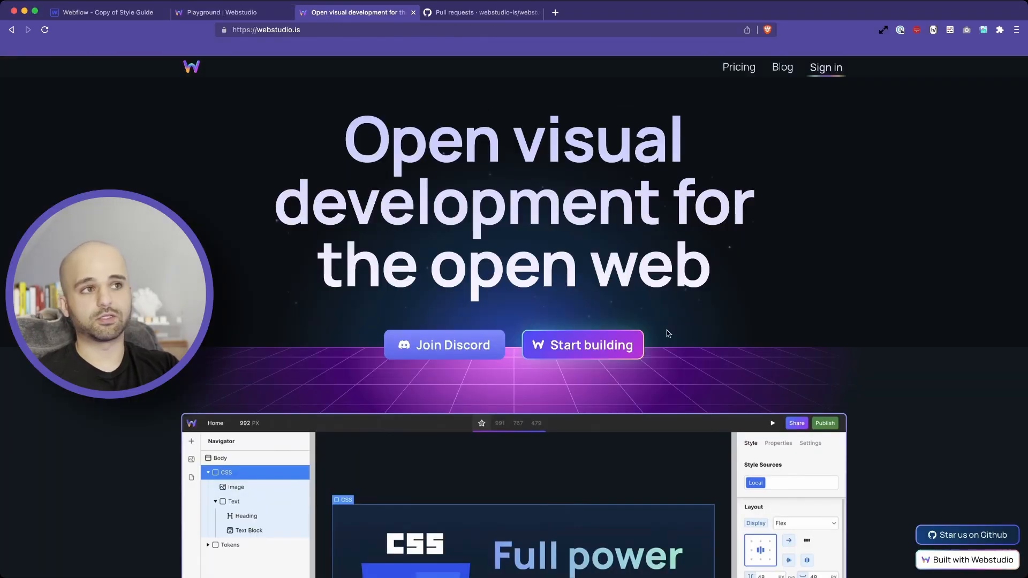
Step: Scroll the webstudio.is roadmap, then return via the Webstudio playground to the Webflow style guide
scroll("down", 3)
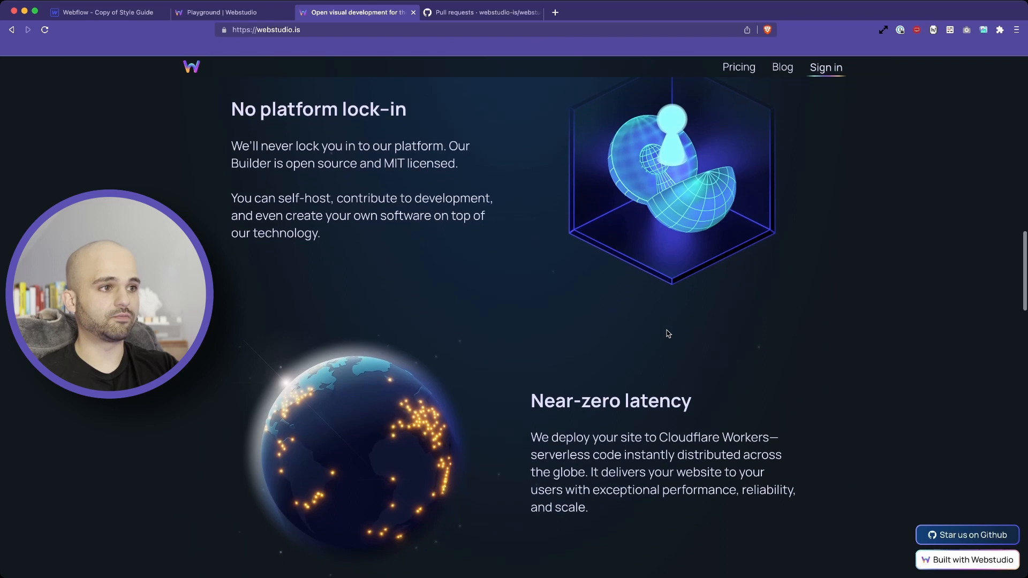
scroll("down", 3)
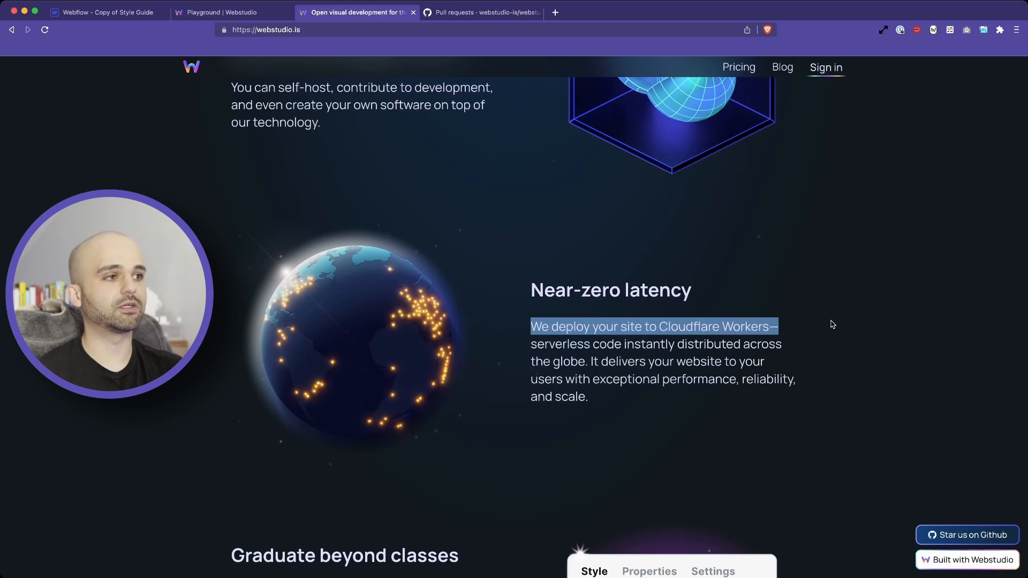
scroll("down", 3)
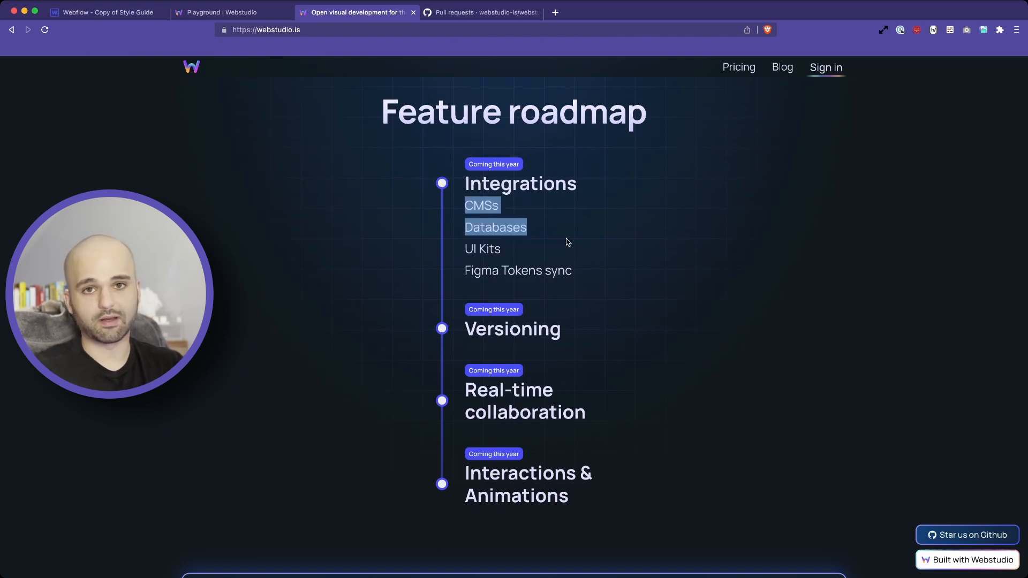
scroll("down", 3)
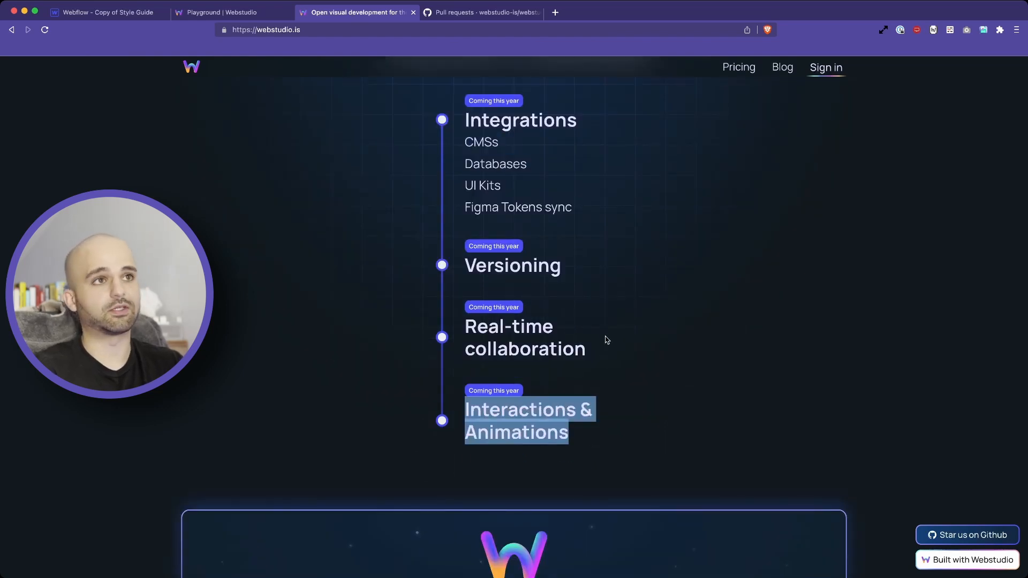
left_click(231, 12)
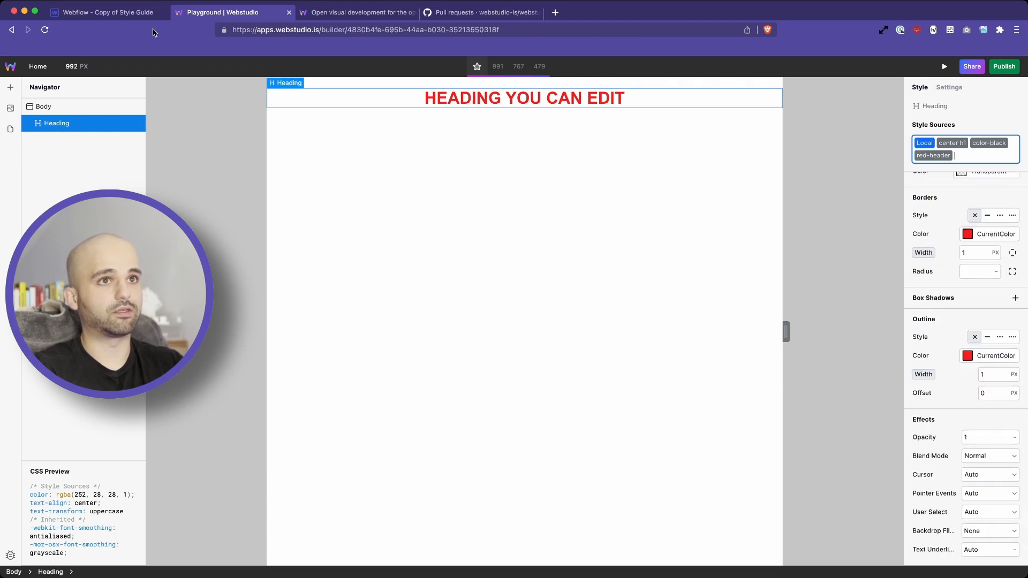
left_click(108, 12)
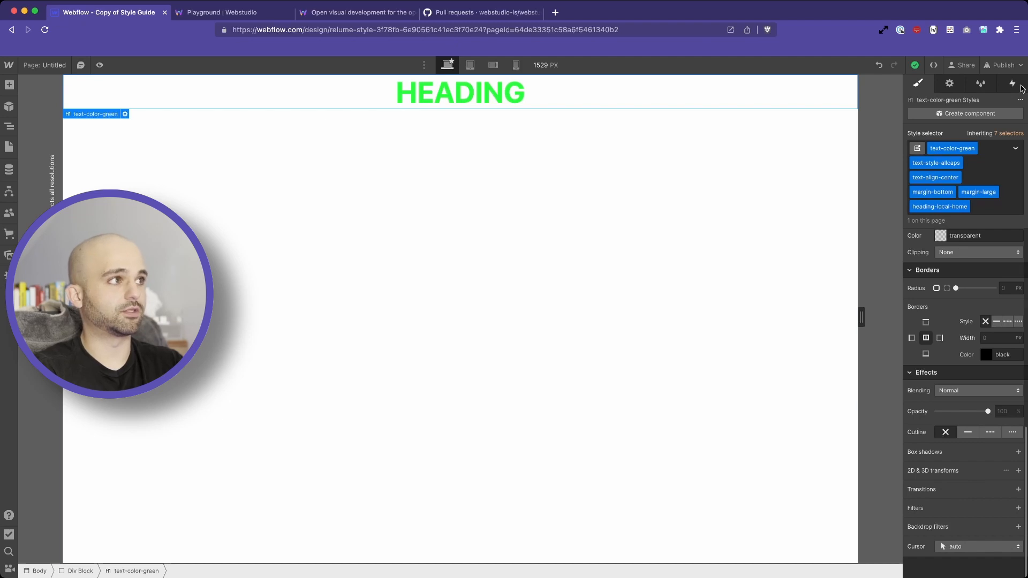
Step: View the Webflow heading's interactions, then select Body in the Webstudio playground
left_click(1012, 83)
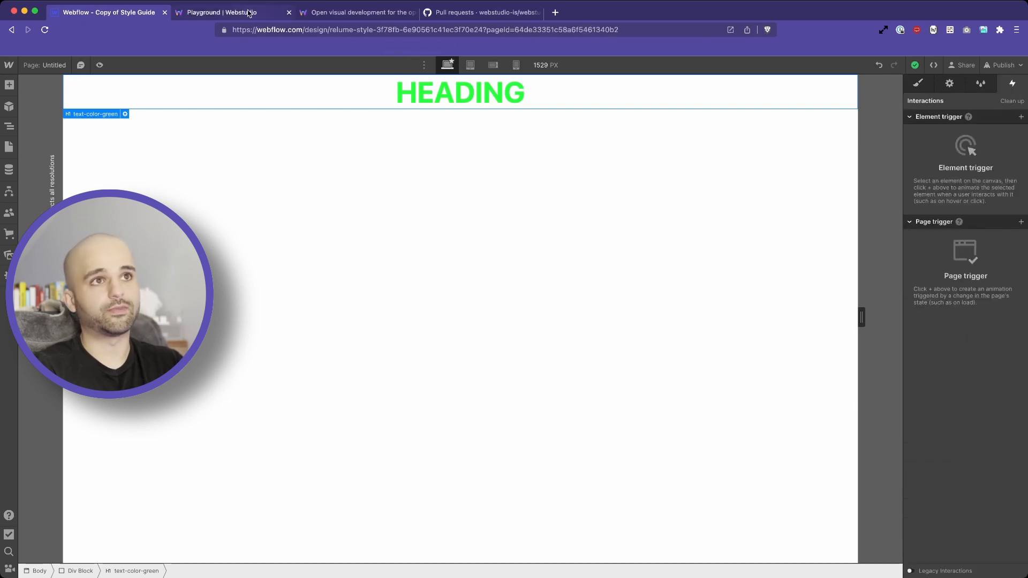
left_click(223, 12)
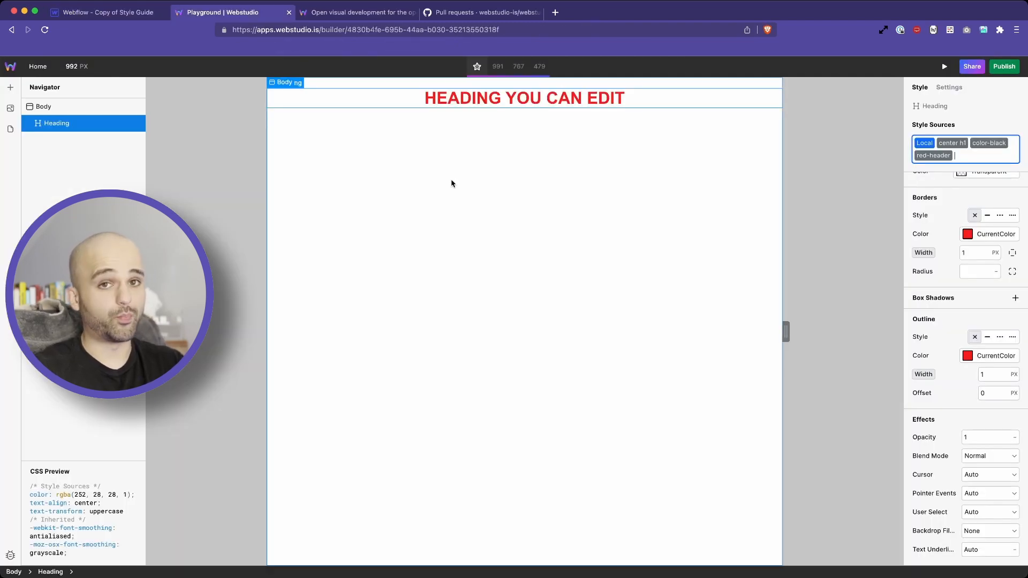
left_click(43, 106)
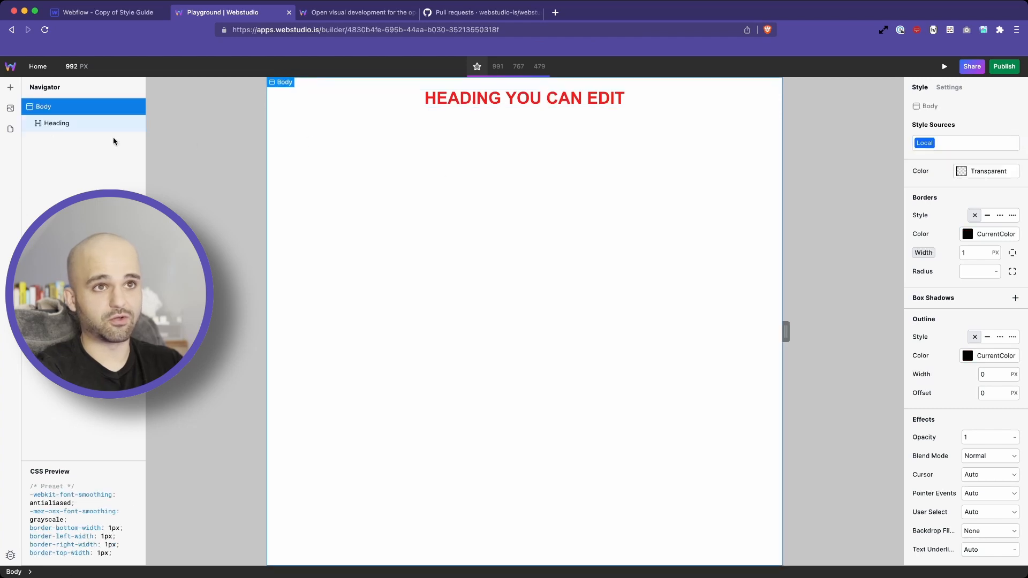
Step: Insert a Slot holding a Box with a Heading and select the box
left_click(9, 87)
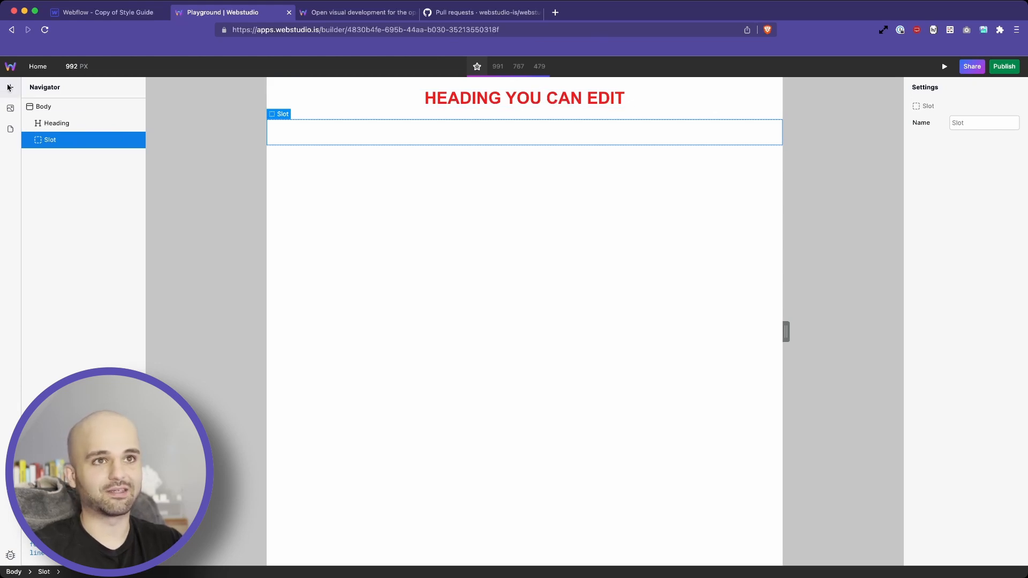
left_click(9, 87)
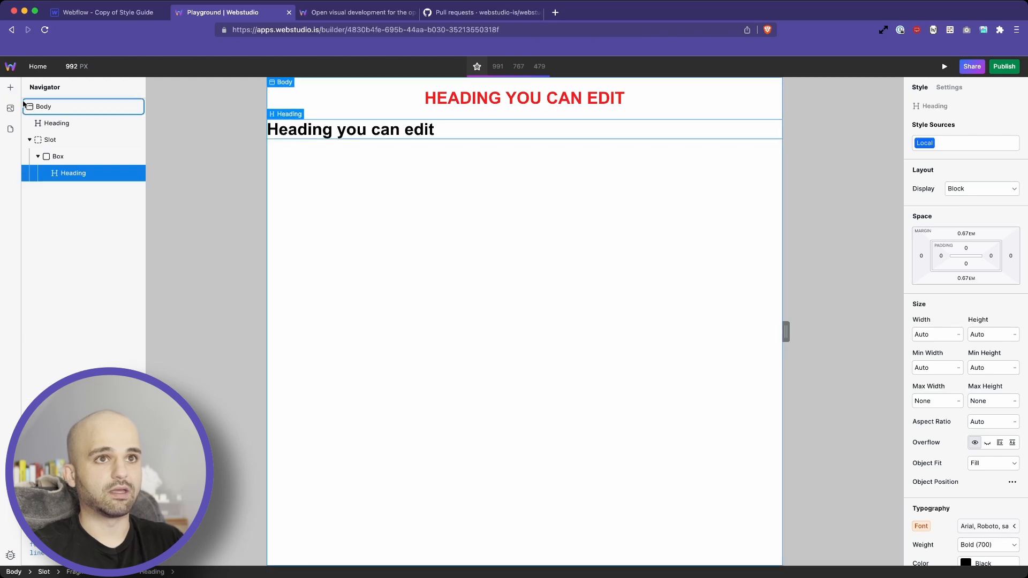
left_click(58, 156)
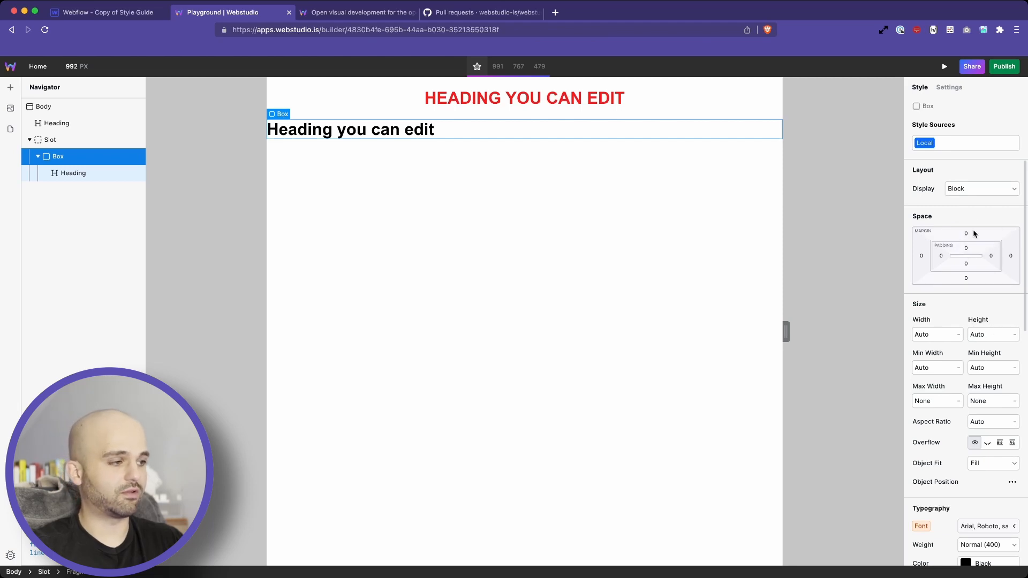
mouse_move(972, 263)
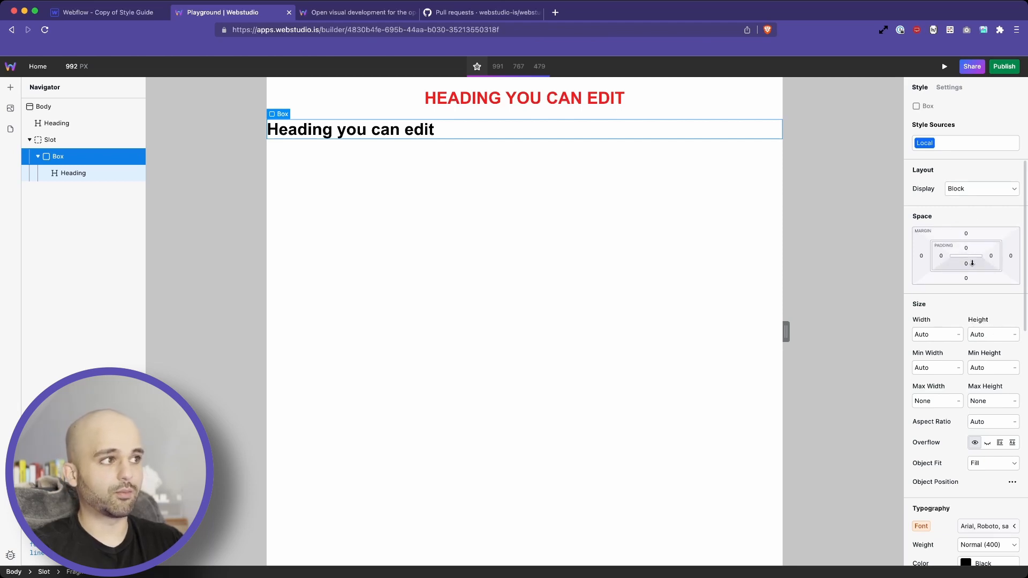
mouse_move(966, 248)
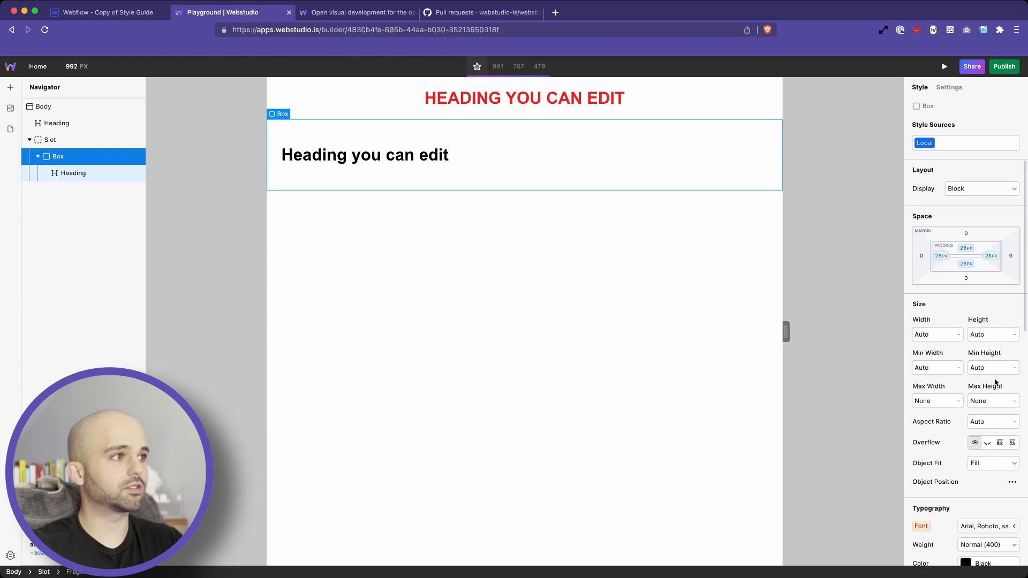
Step: Reset the box's border colour to default and rename the slot 'Demo Slot'
scroll("down", 3)
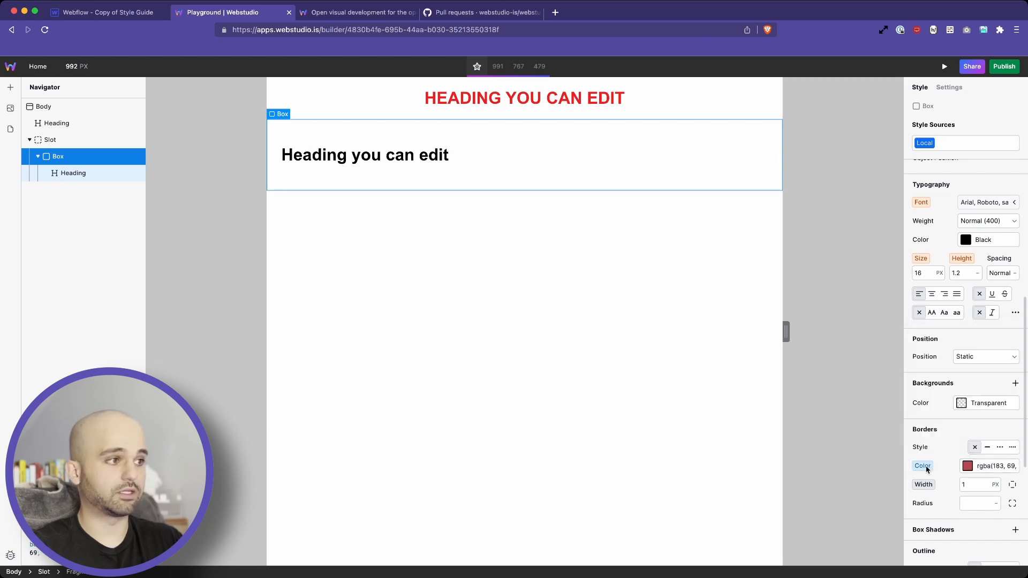
left_click(961, 403)
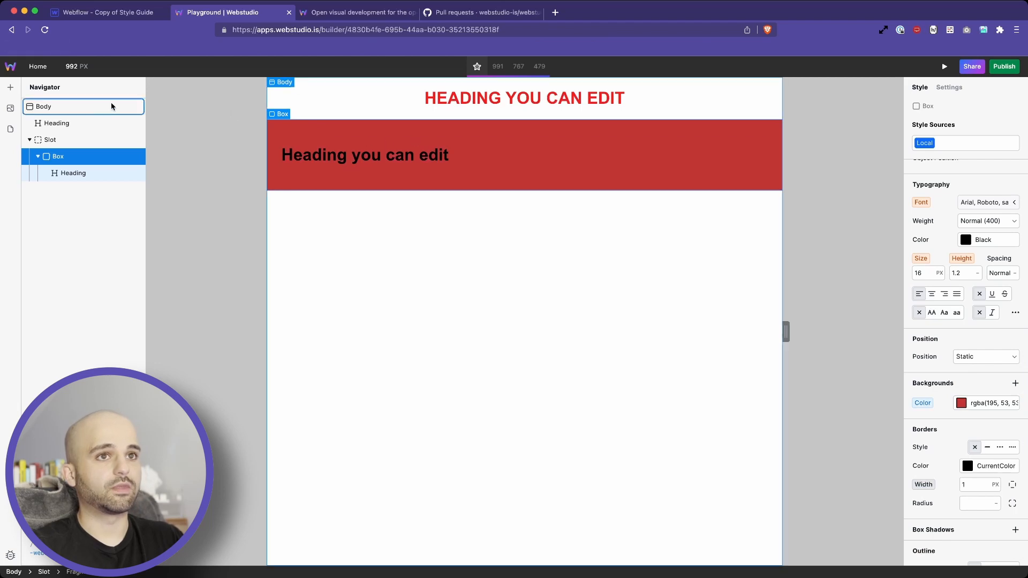
left_click(49, 139)
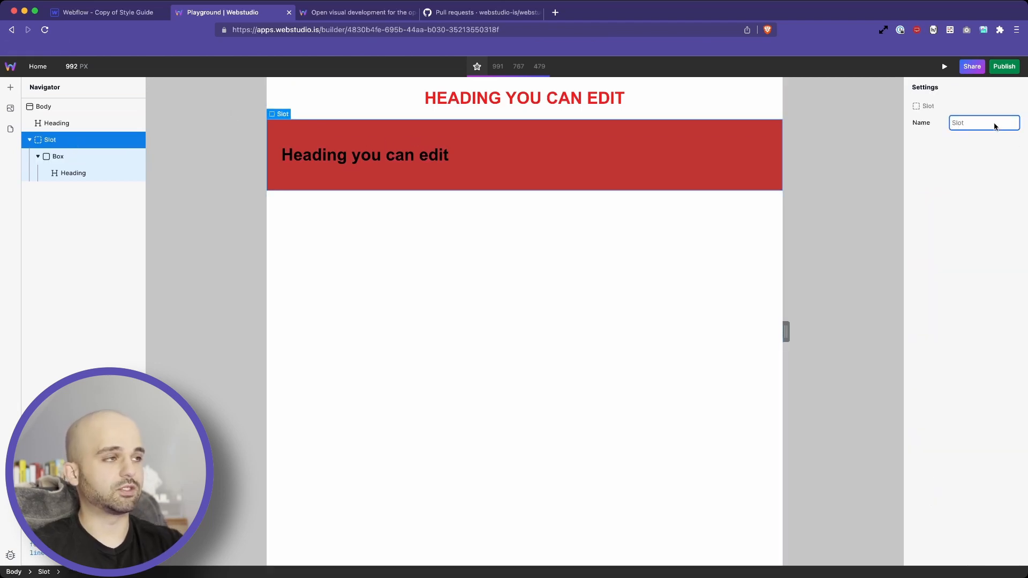
type("Demo Slot")
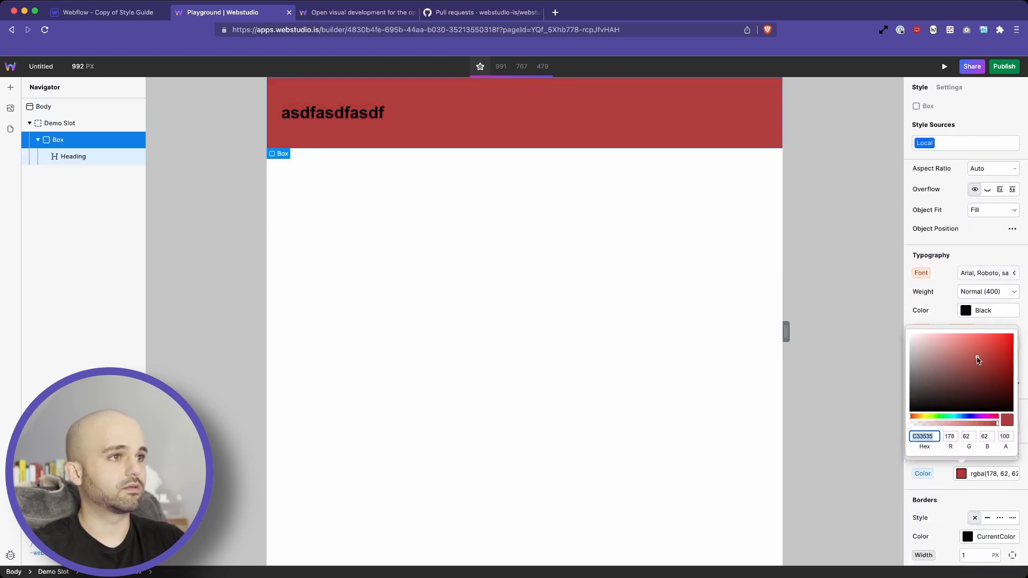
Step: Change the Demo Slot box background to green, then switch to webstudio.is
left_click(958, 356)
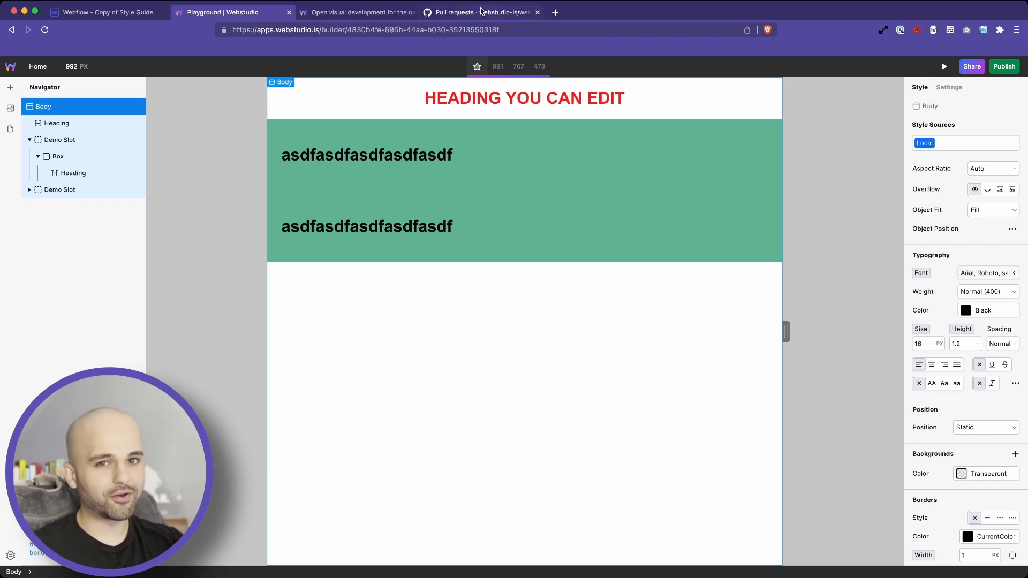
left_click(357, 12)
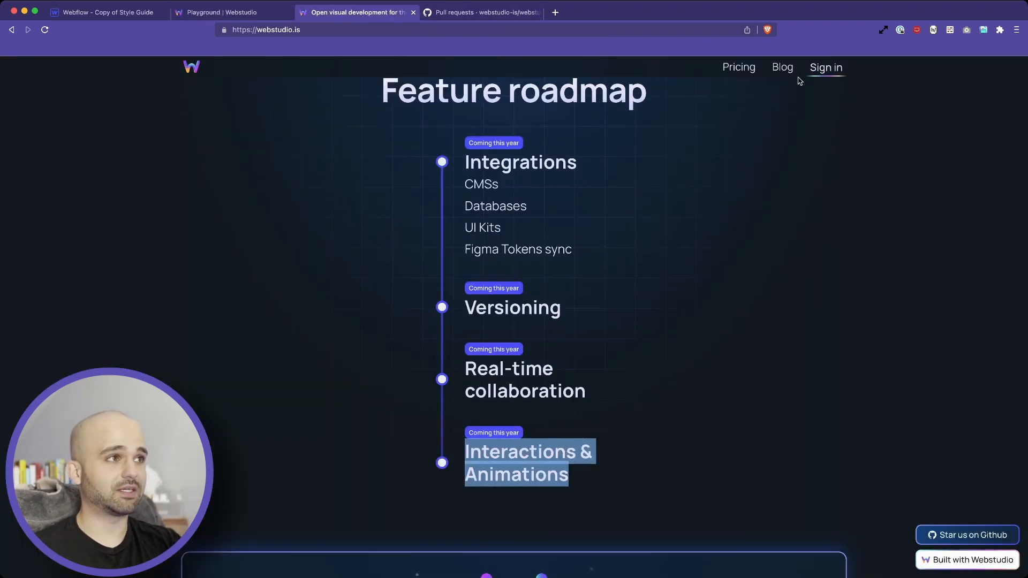
Step: Open the webstudio.is Pricing page and scroll through the Hobby, Pro and Enterprise plans
left_click(738, 67)
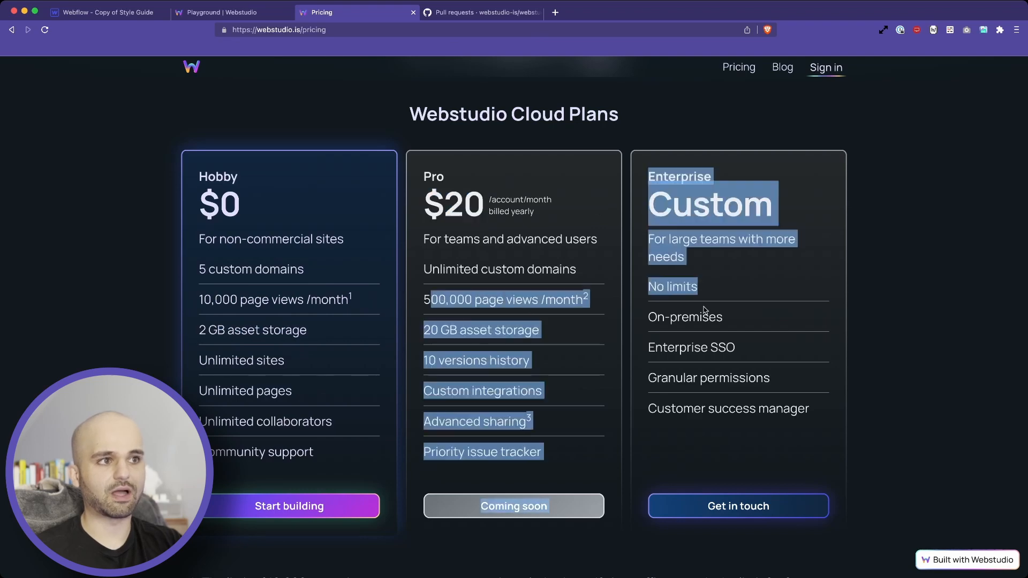
scroll("down", 3)
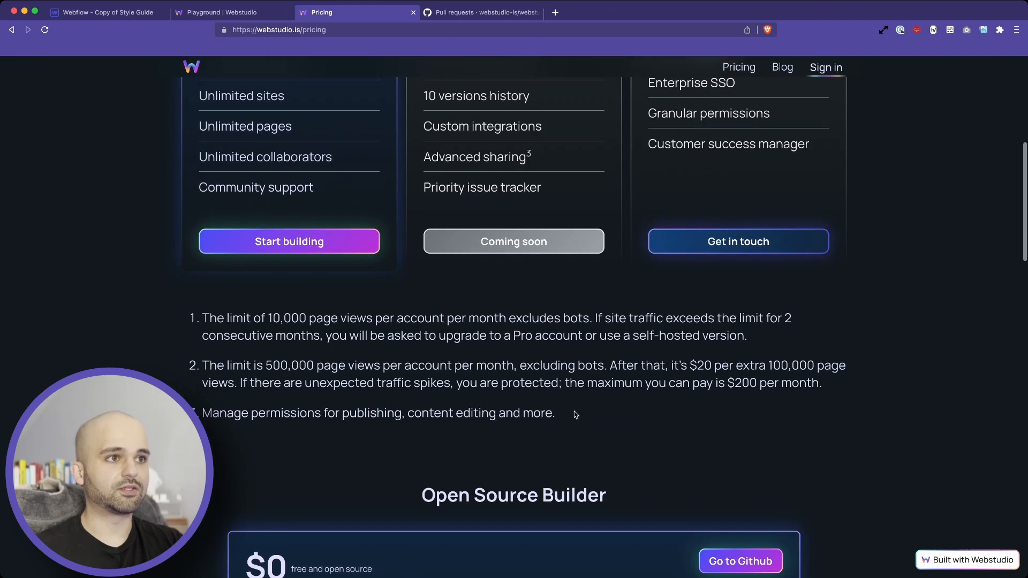
scroll("up", 3)
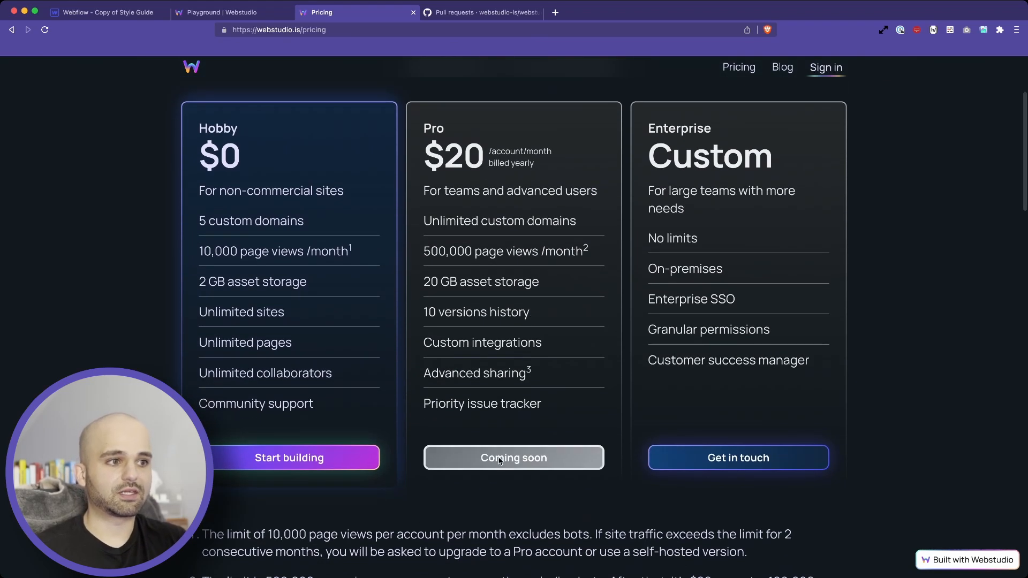
scroll("down", 3)
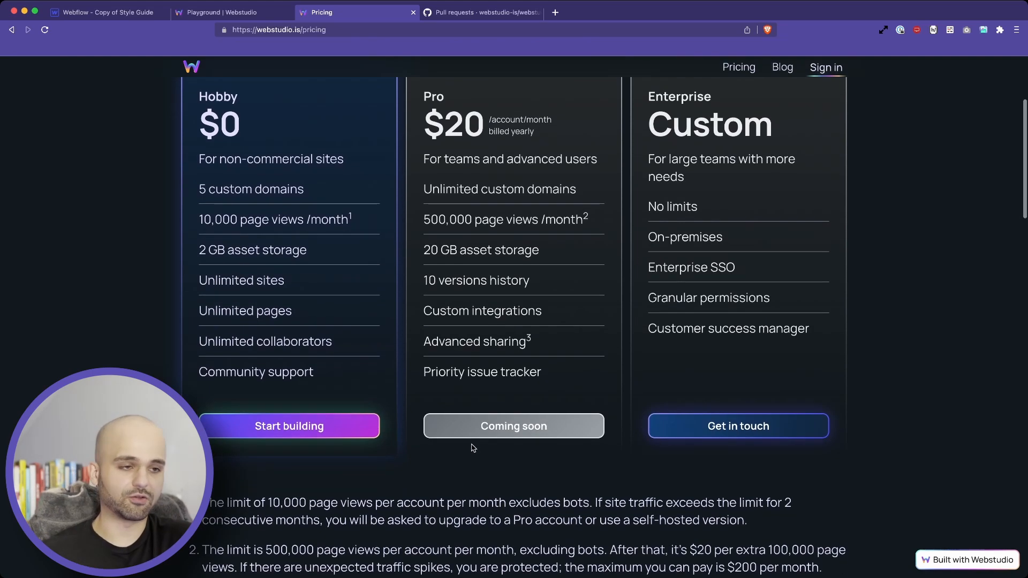
scroll("down", 3)
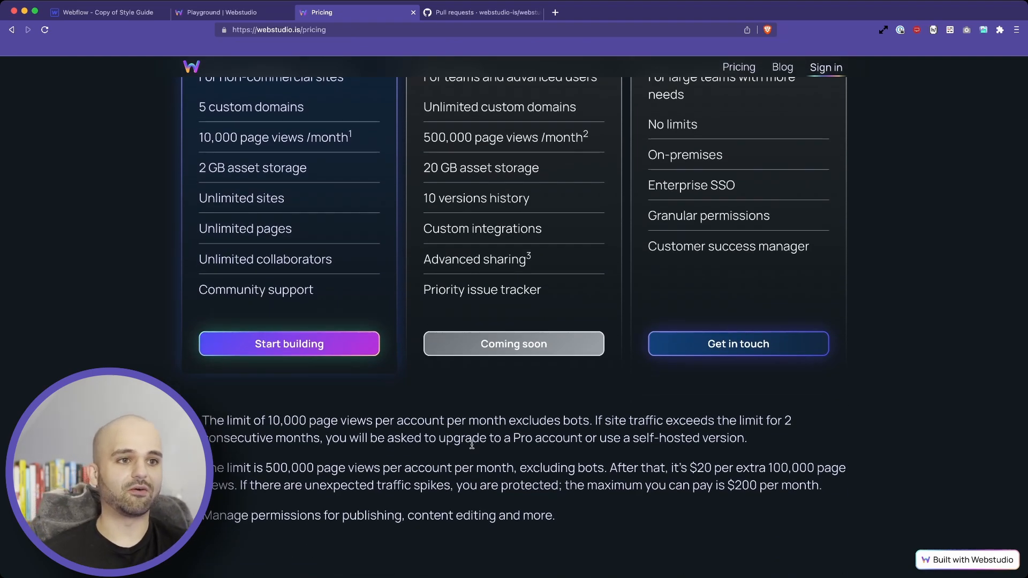